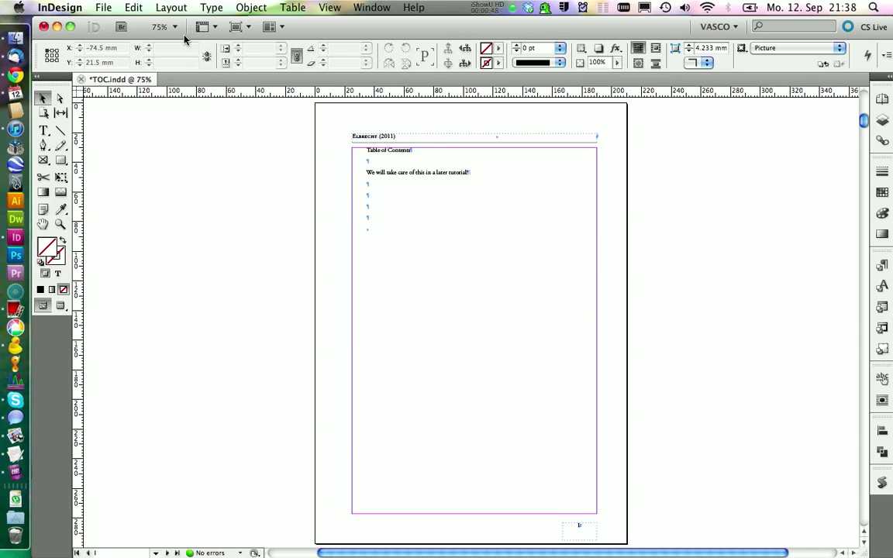
# Open Layout > Table of Contents Styles, which lists only the Default style
pyautogui.click(170, 7)
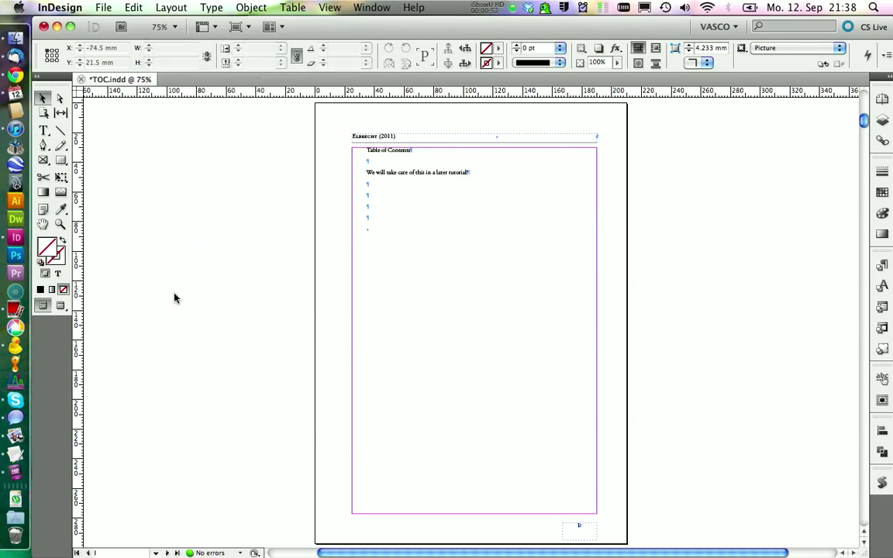
pyautogui.click(292, 7)
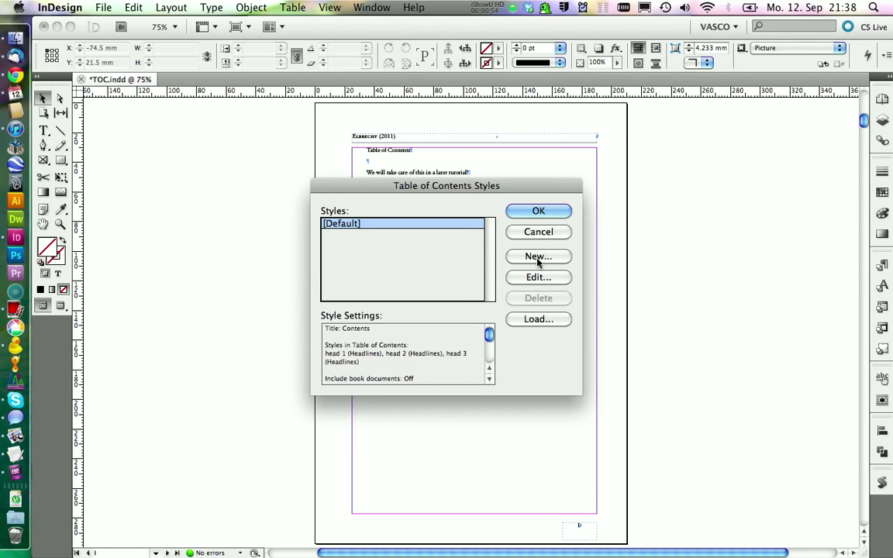
# Create a new TOC style named MyTOC with the title 'Table of Contents'
pyautogui.click(537, 255)
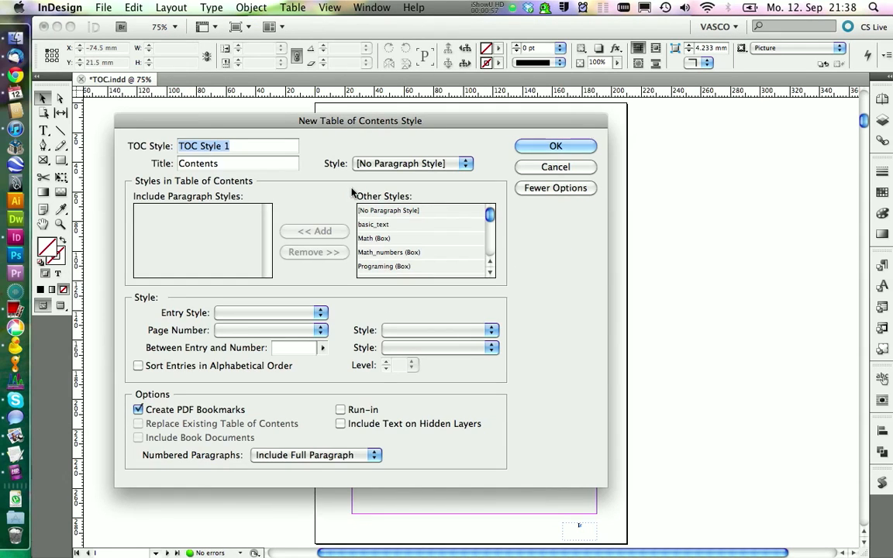
pyautogui.write('MyTOC')
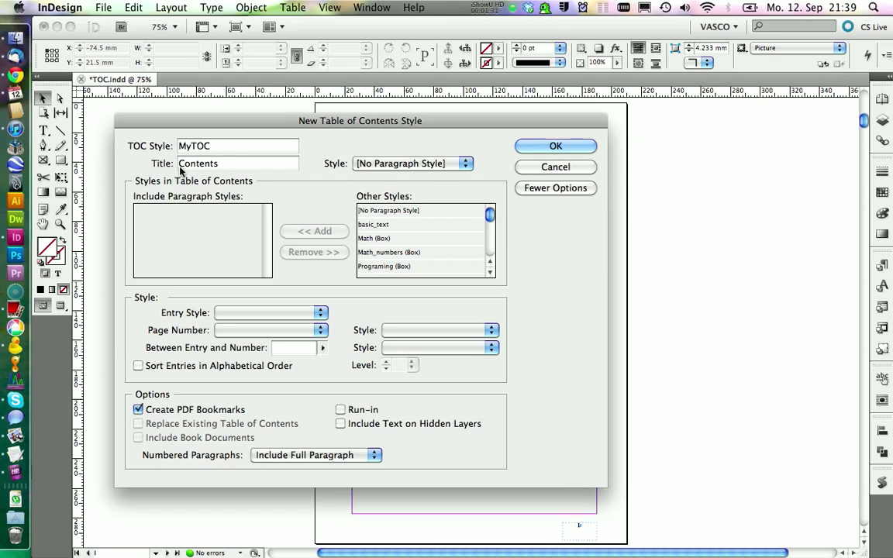
pyautogui.write('Table of Contents')
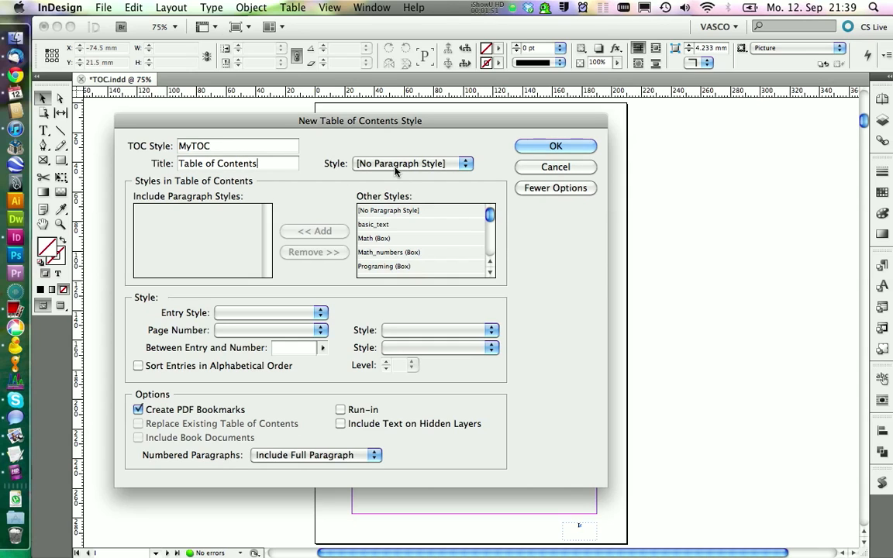
pyautogui.click(465, 162)
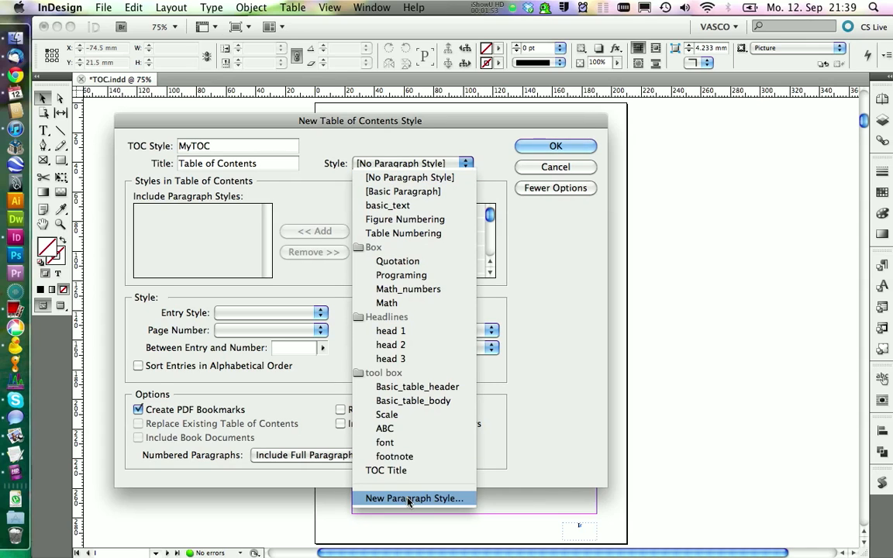
# Create paragraph style TOC_HEAD, based on font, bold 16 pt, as MyTOC's title style
pyautogui.click(413, 499)
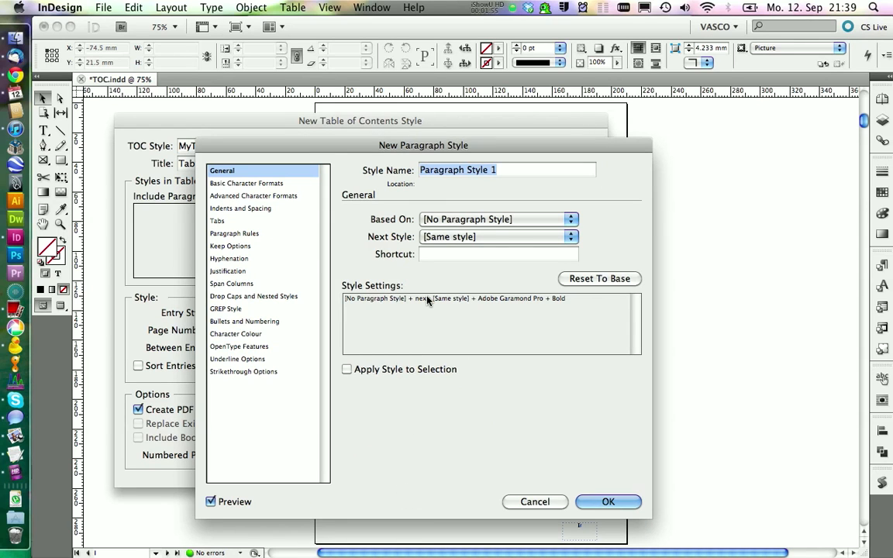
pyautogui.write('TOC_')
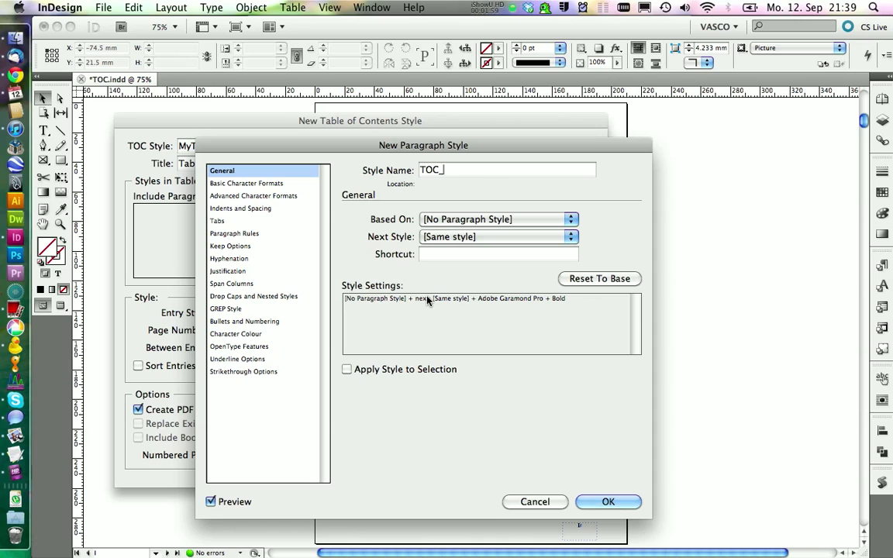
pyautogui.click(571, 219)
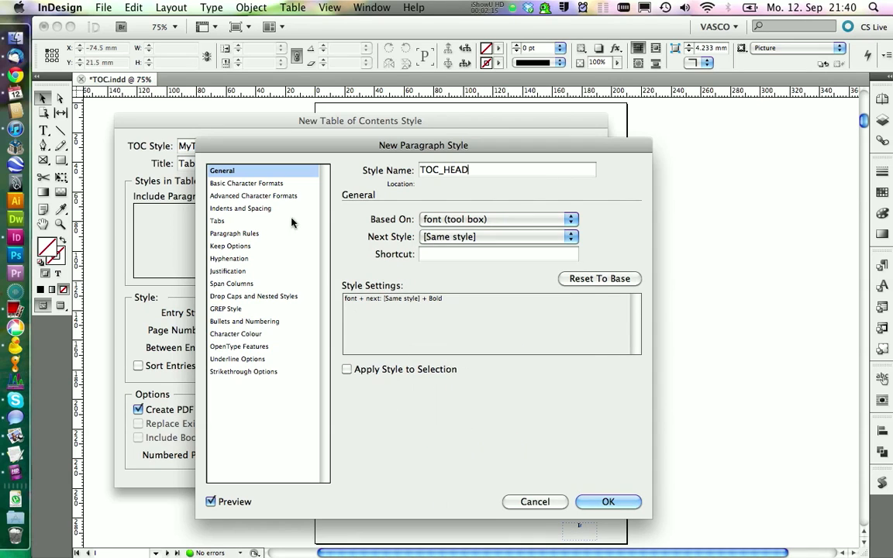
pyautogui.click(248, 183)
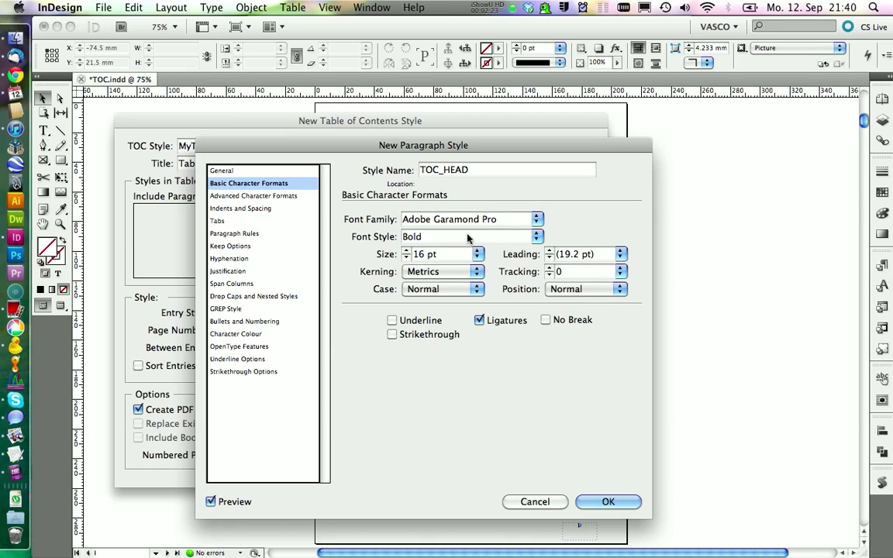
pyautogui.click(223, 171)
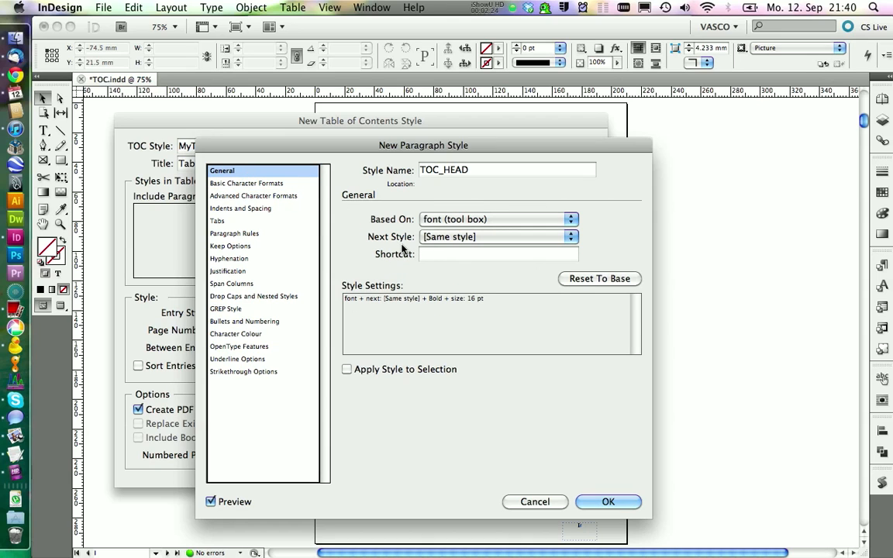
pyautogui.click(607, 501)
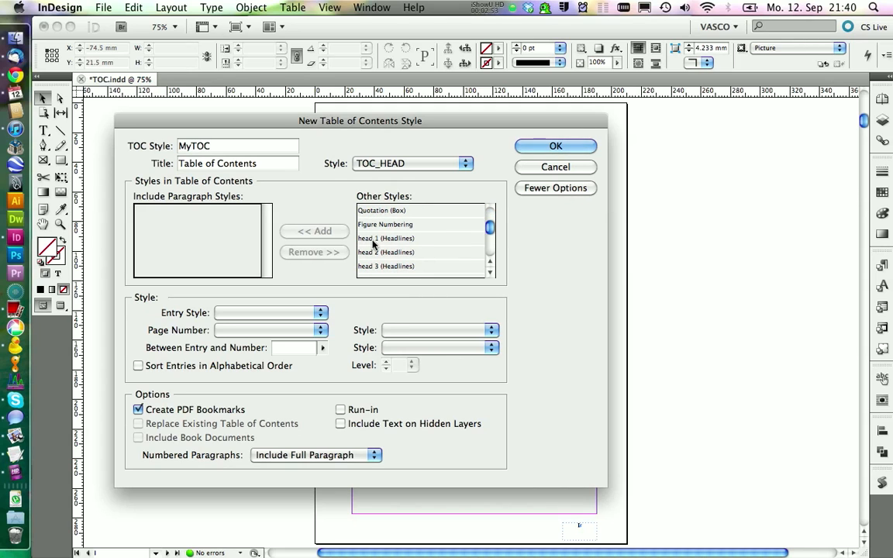
# Add head 1, head 2 and head 3 to MyTOC as levels 1–3, then select head 1
pyautogui.click(386, 238)
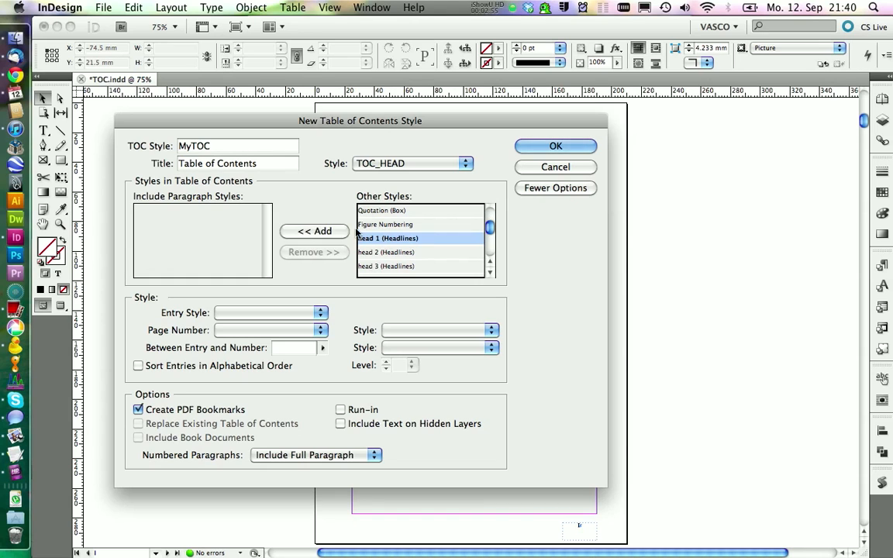
pyautogui.click(313, 231)
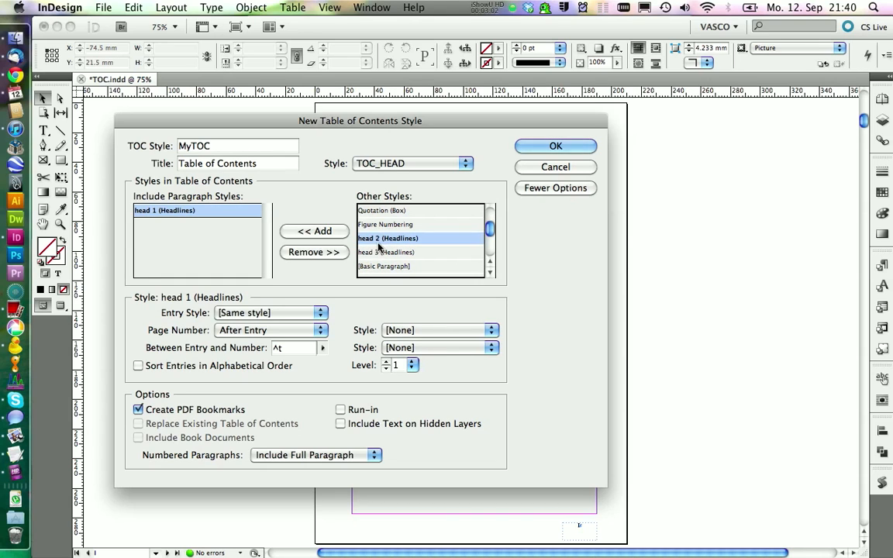
pyautogui.click(313, 231)
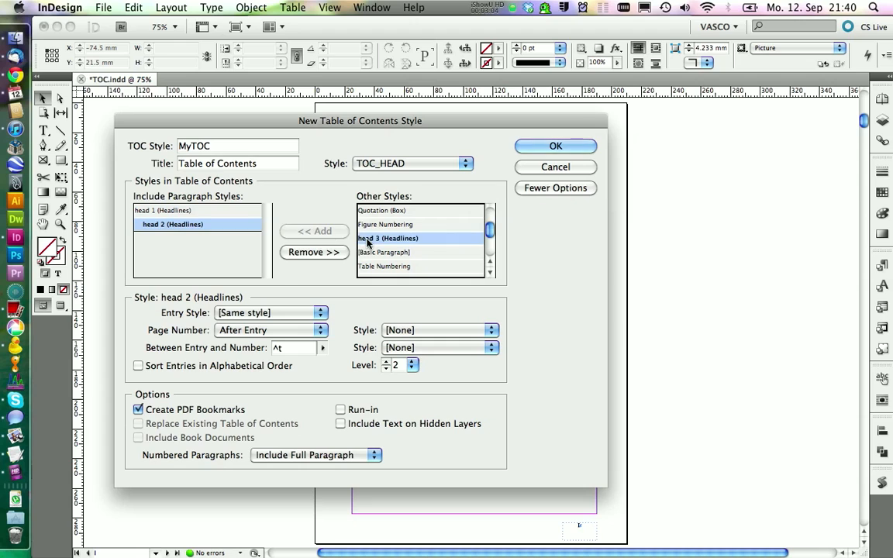
pyautogui.click(314, 231)
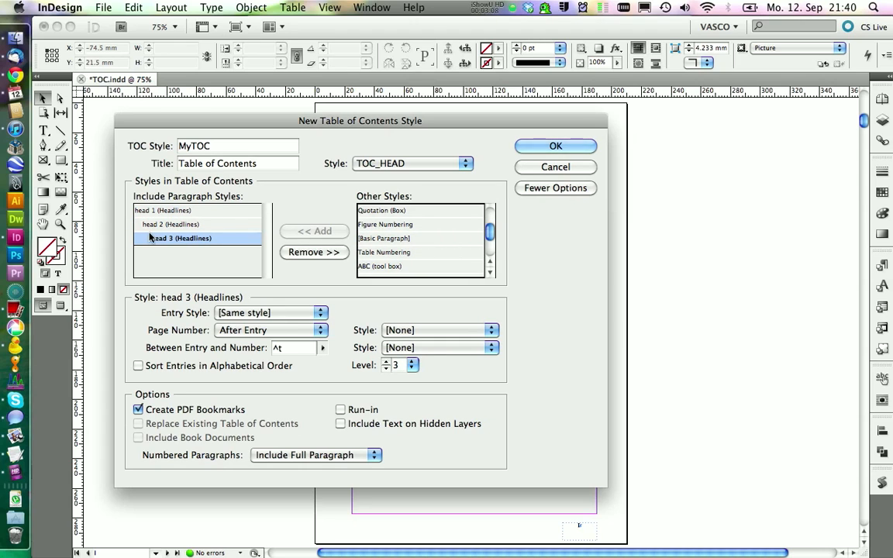
pyautogui.click(181, 238)
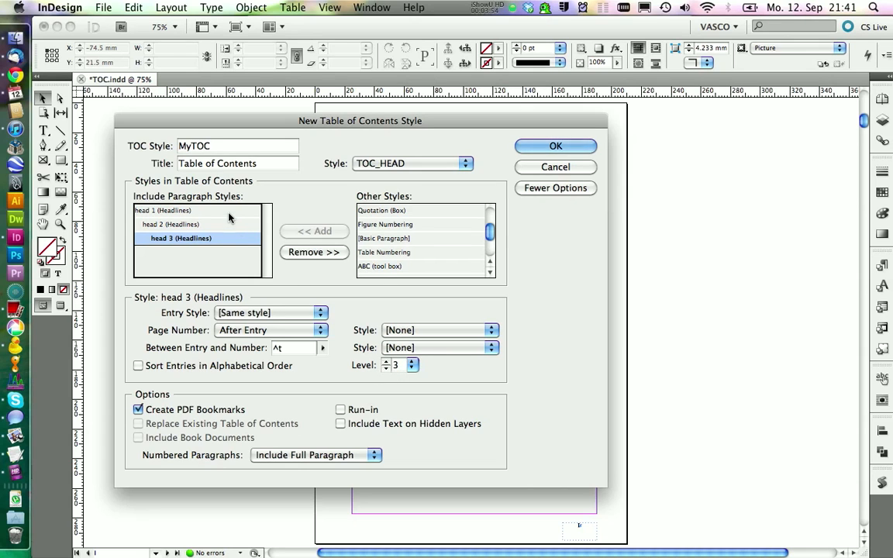
pyautogui.click(162, 210)
pyautogui.write('TOC 1')
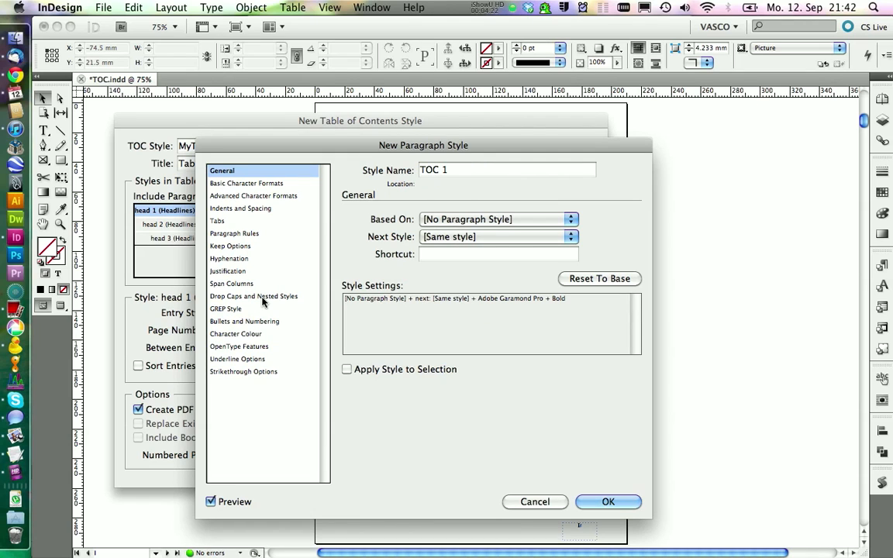
# Base the new TOC 1 style on font, with bold 12 pt Adobe Garamond Pro
pyautogui.click(571, 219)
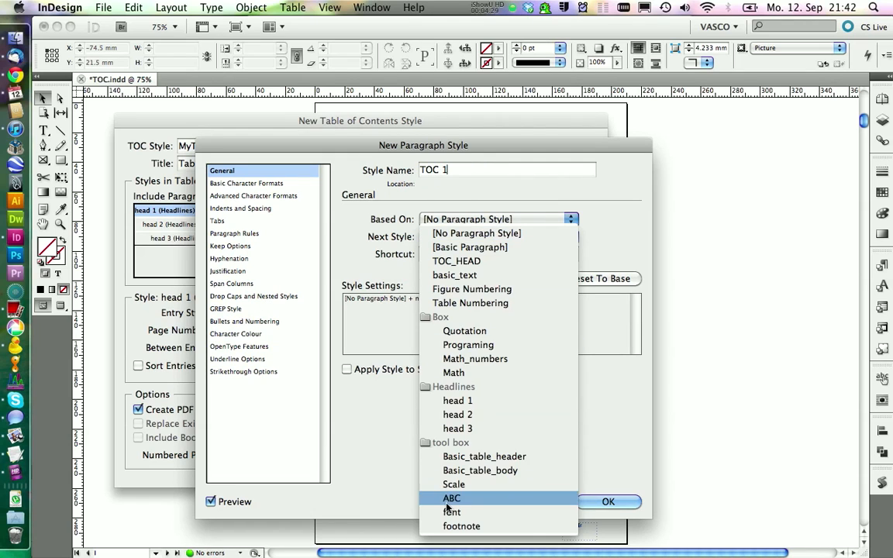
pyautogui.click(452, 512)
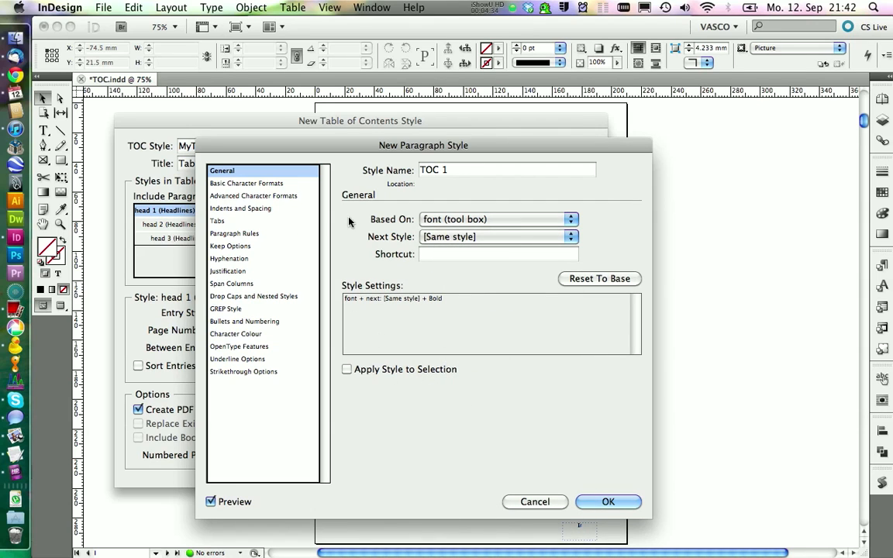
pyautogui.click(248, 183)
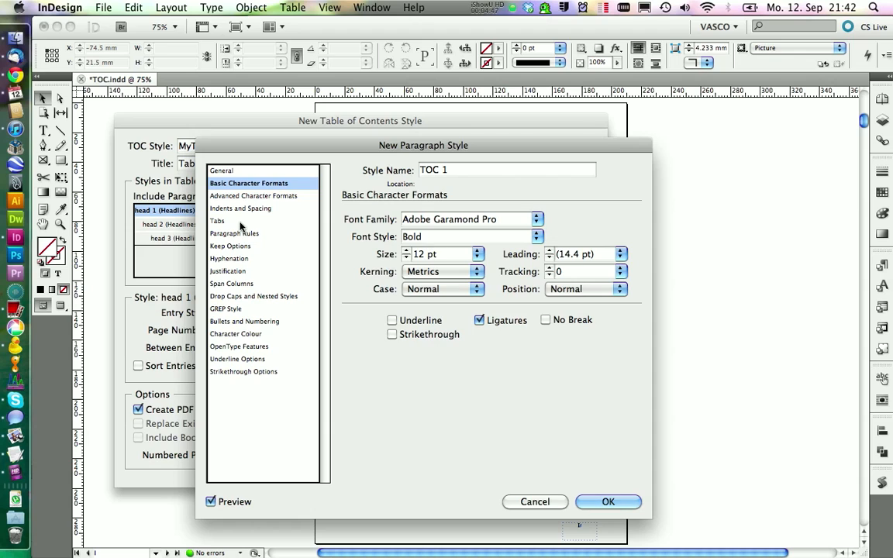
# Give TOC 1 tab stops at 10 mm and 165 mm and confirm the style
pyautogui.click(217, 221)
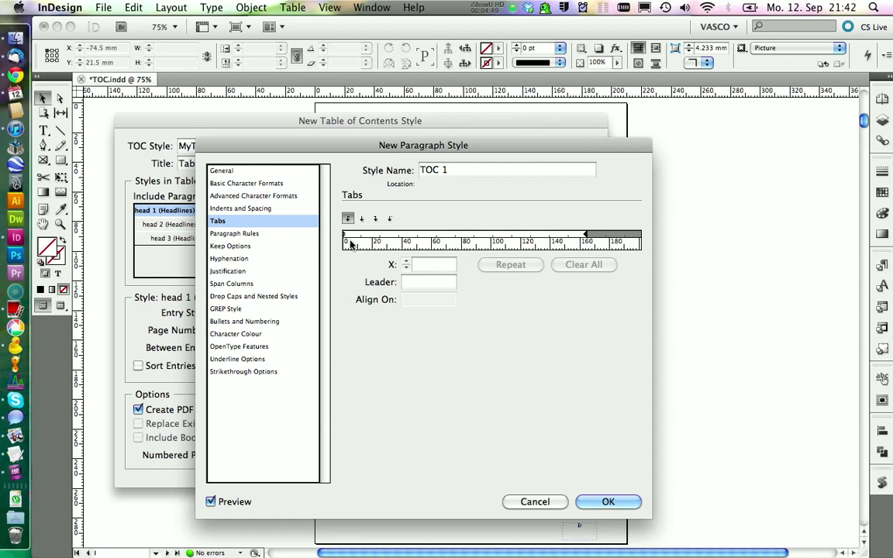
pyautogui.moveTo(371, 243)
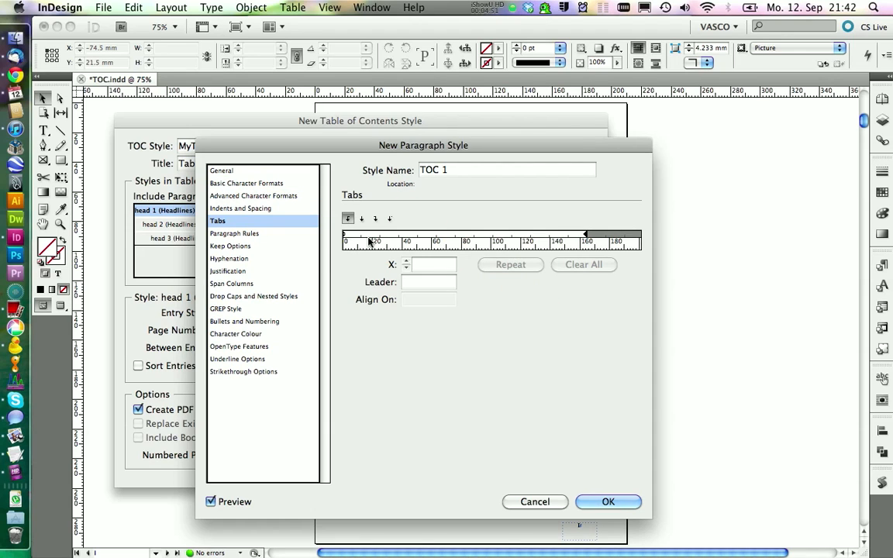
pyautogui.moveTo(376, 240)
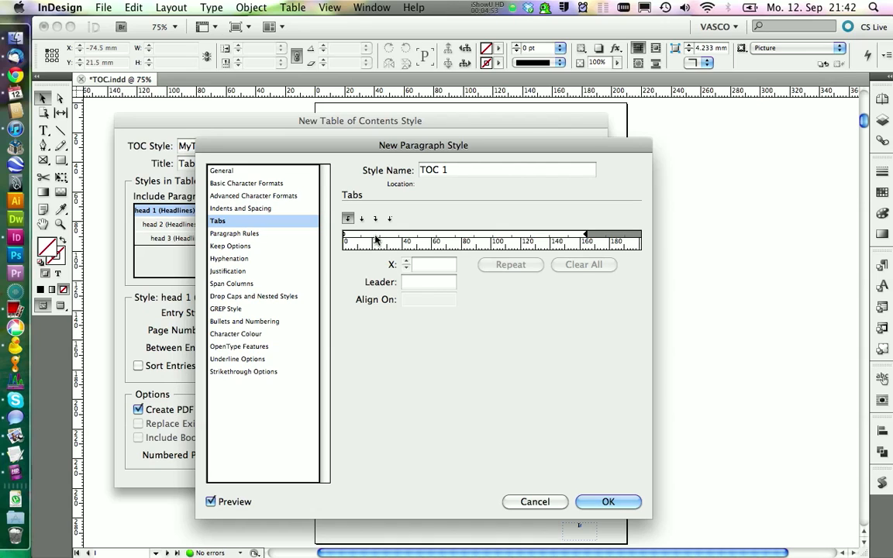
pyautogui.moveTo(364, 246)
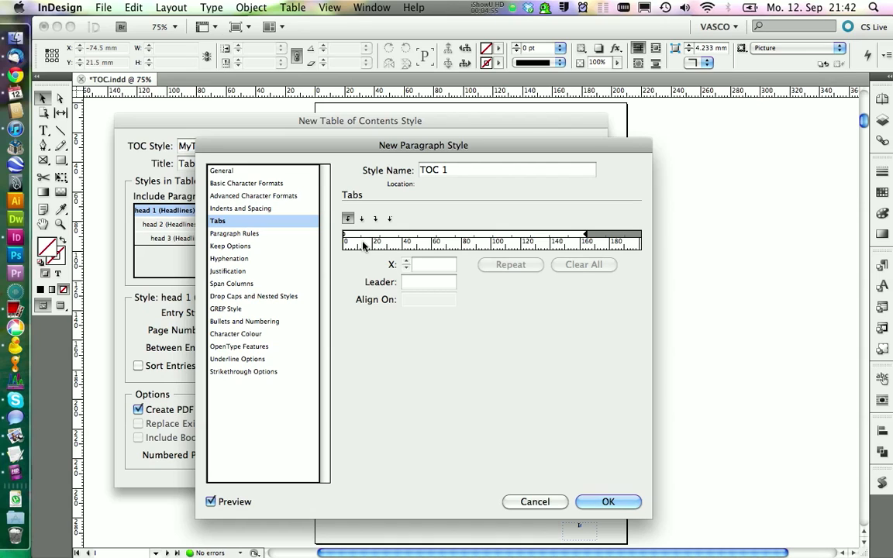
pyautogui.moveTo(362, 243)
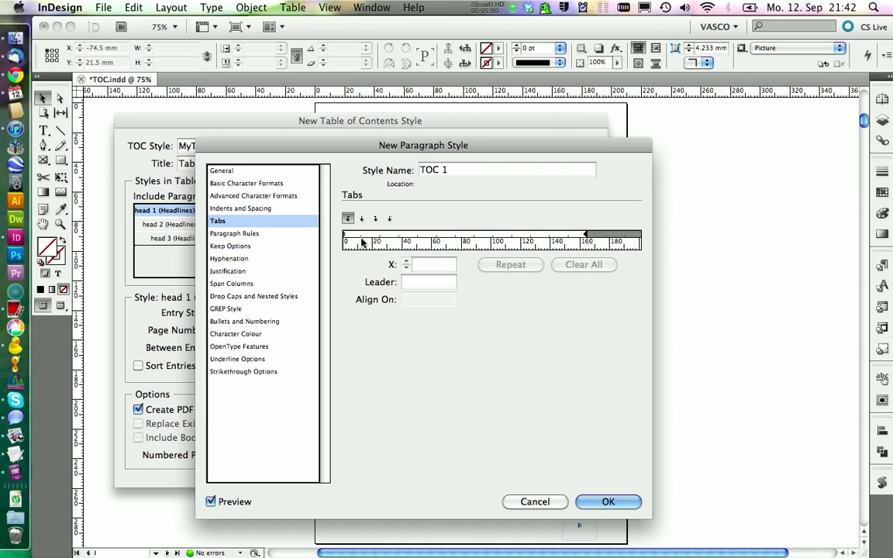
pyautogui.moveTo(348, 218)
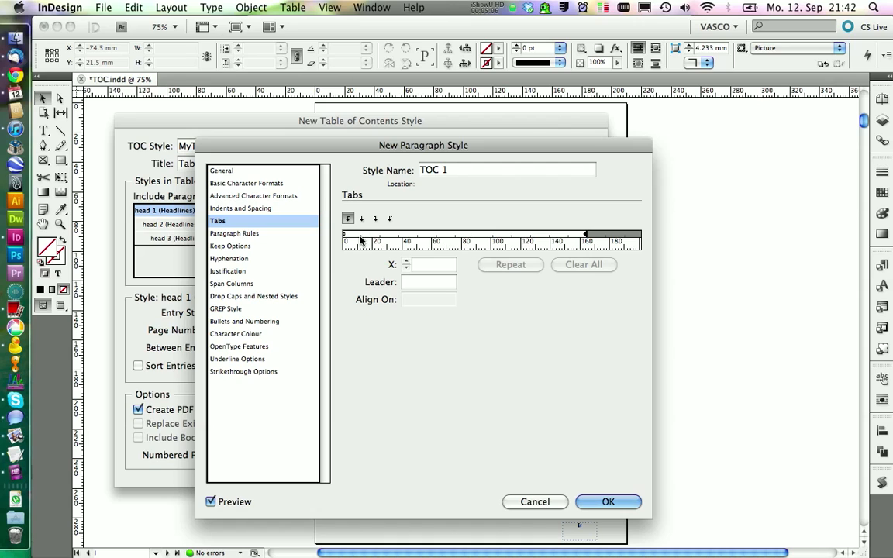
pyautogui.click(357, 234)
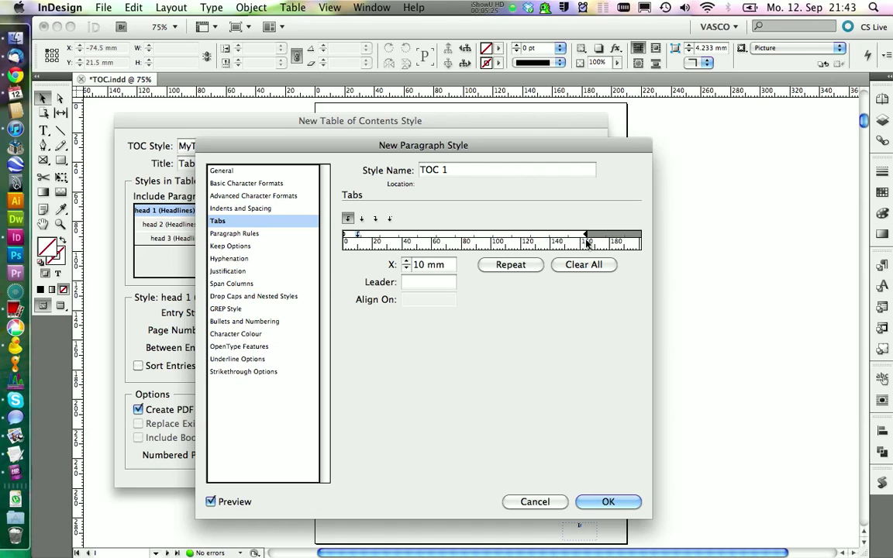
pyautogui.moveTo(357, 234); pyautogui.dragTo(583, 235)
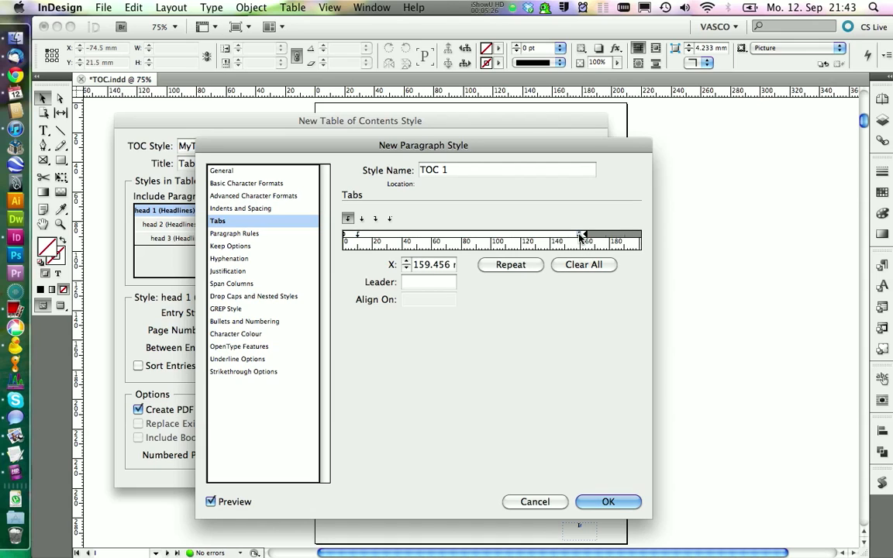
pyautogui.moveTo(375, 218)
pyautogui.write('165')
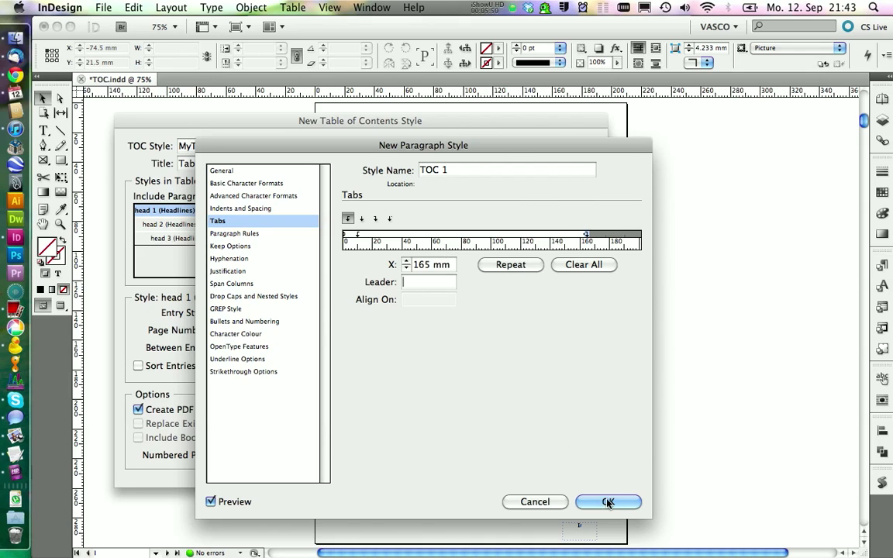
pyautogui.click(607, 501)
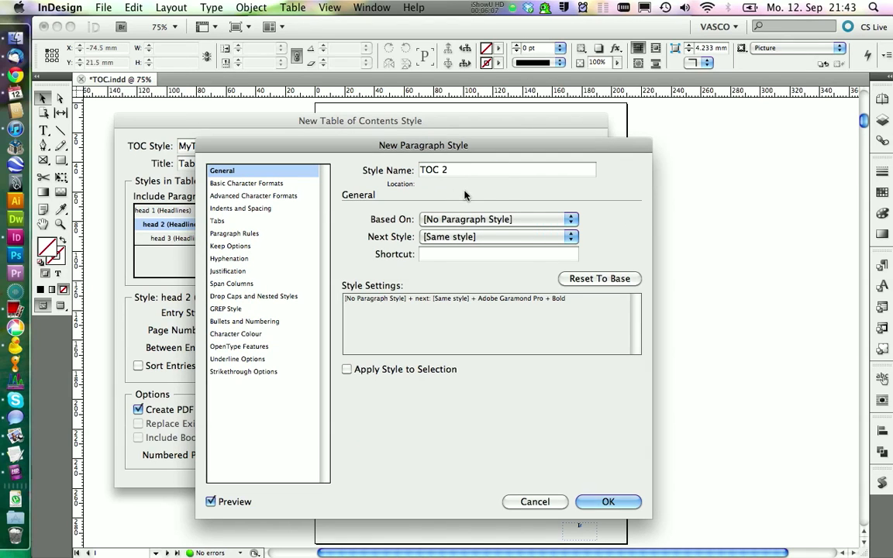
# Base the new TOC 2 style on font and adjust its font style
pyautogui.click(571, 218)
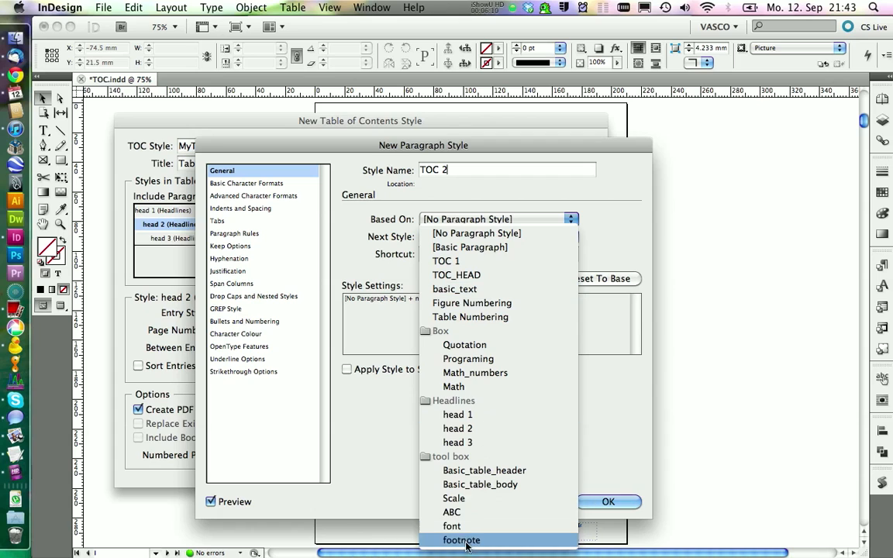
pyautogui.click(248, 183)
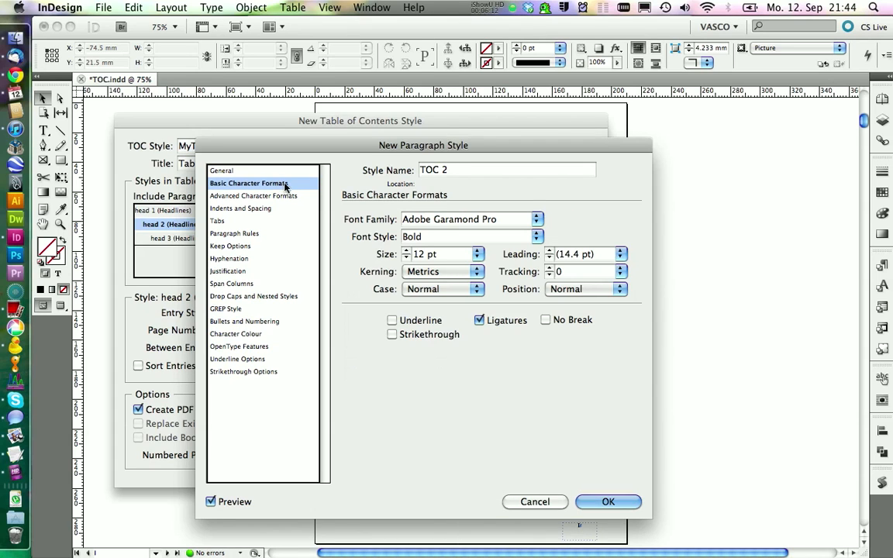
pyautogui.click(537, 236)
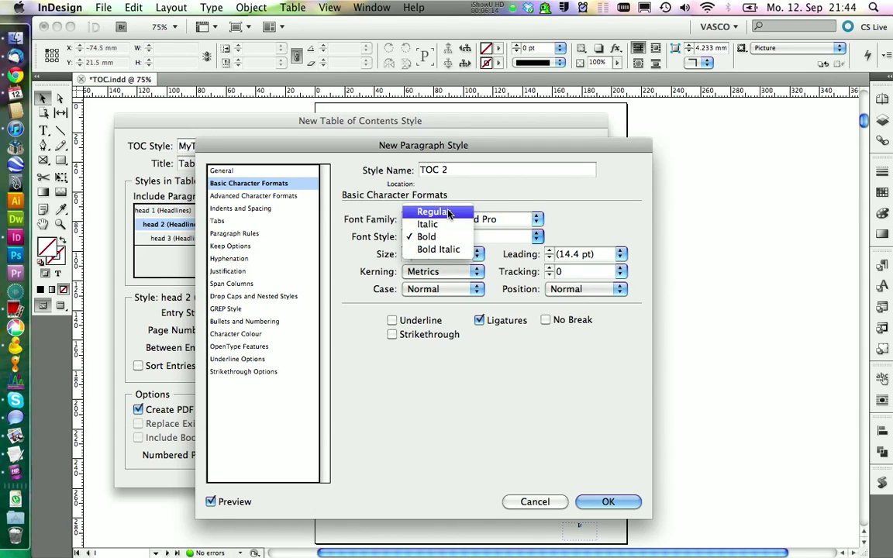
# Add a 10 mm tab and a right tab at 165 mm to TOC 2, then confirm
pyautogui.click(218, 220)
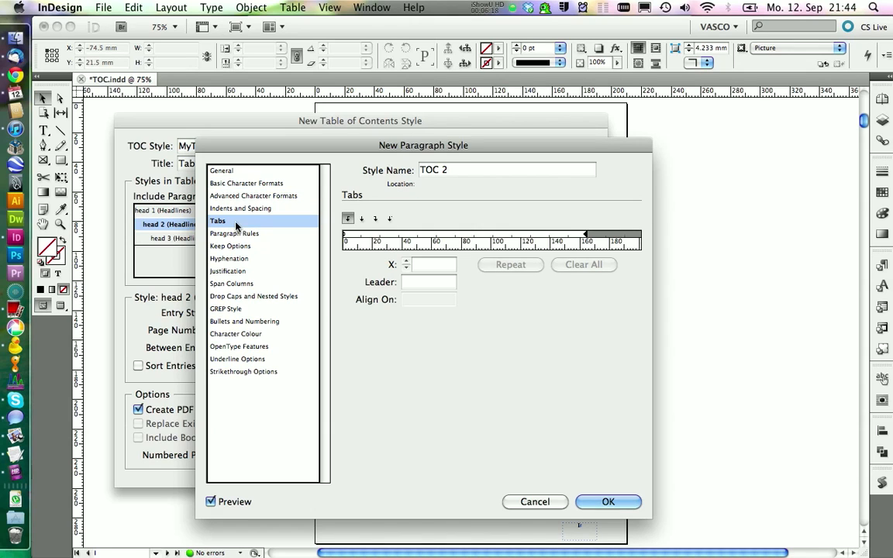
pyautogui.moveTo(346, 238)
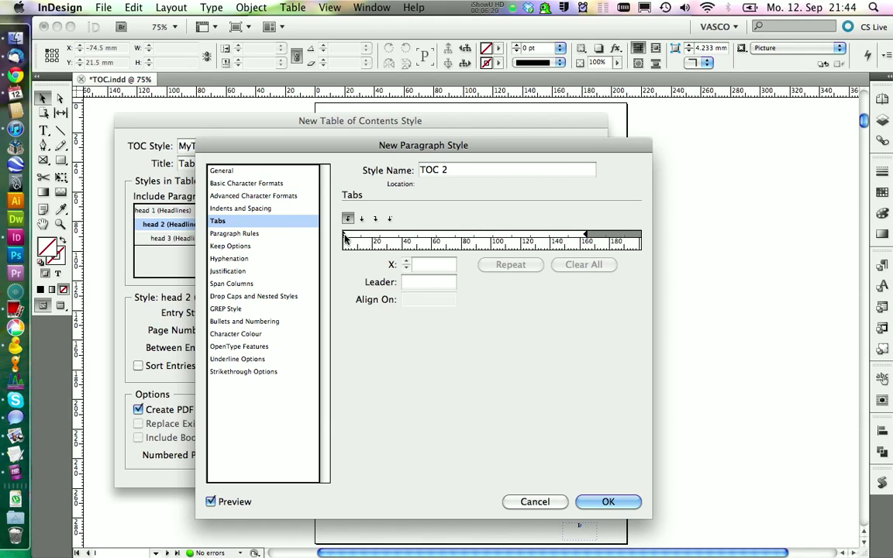
pyautogui.click(430, 264)
pyautogui.write('10')
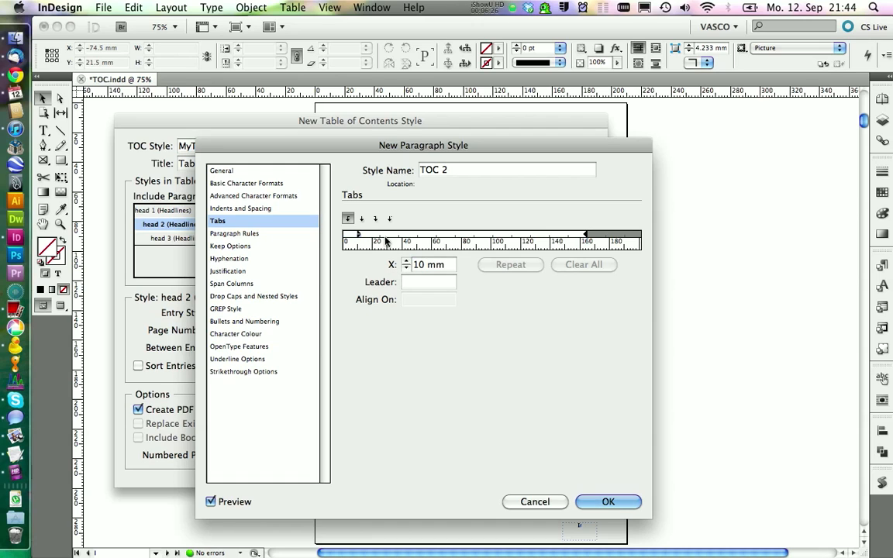
pyautogui.moveTo(347, 217)
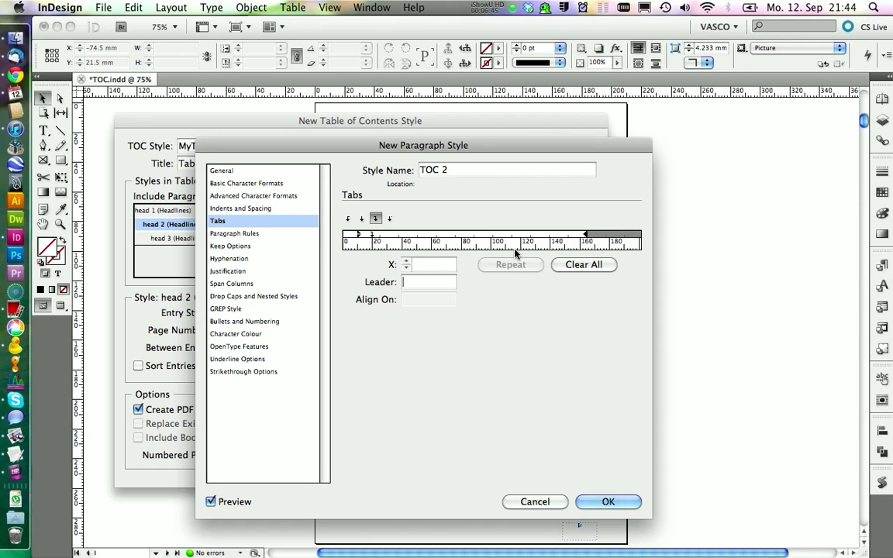
pyautogui.moveTo(550, 239)
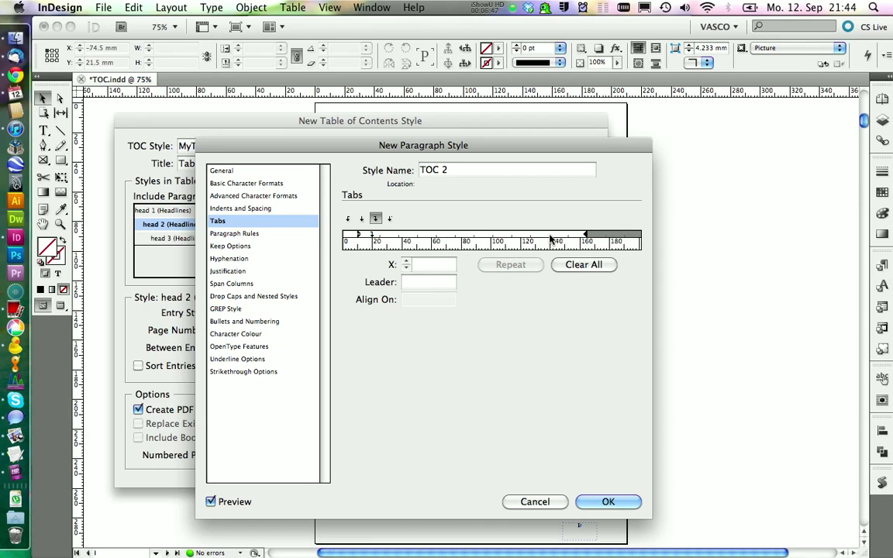
pyautogui.click(583, 234)
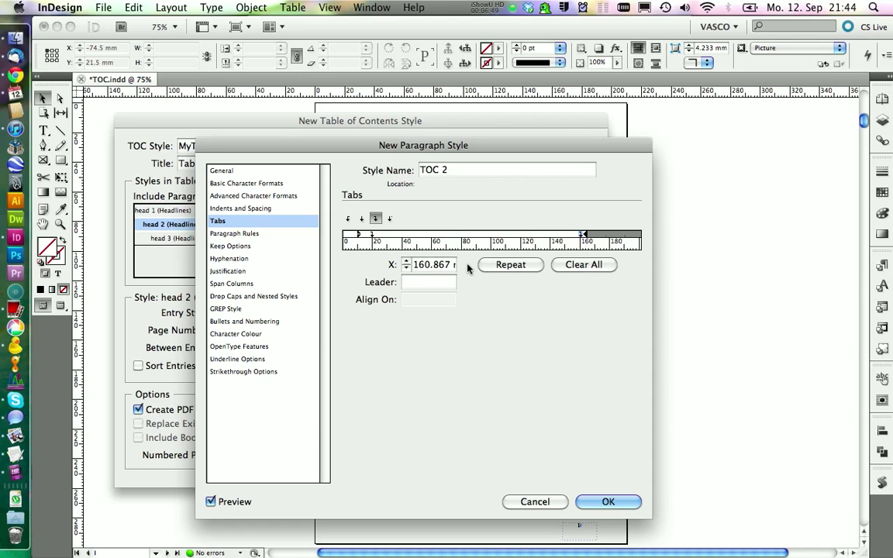
pyautogui.click(428, 264)
pyautogui.write('165')
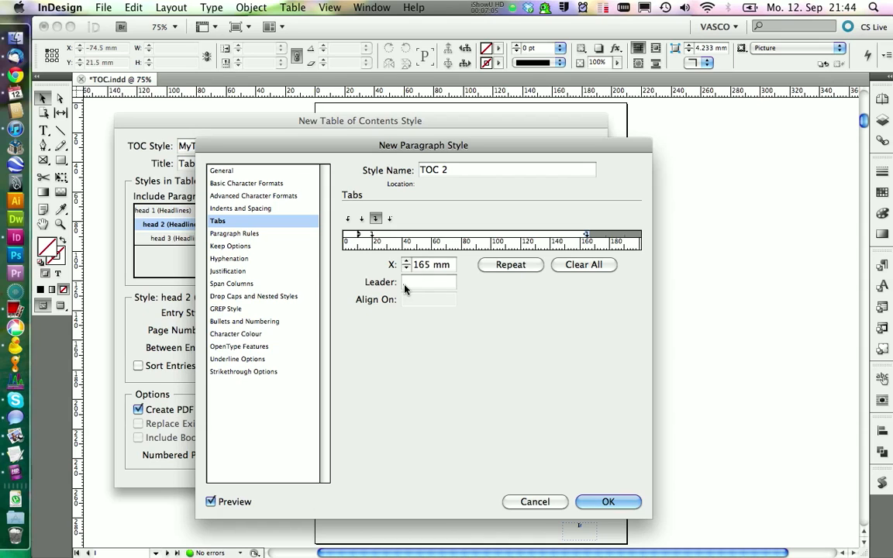
pyautogui.click(429, 282)
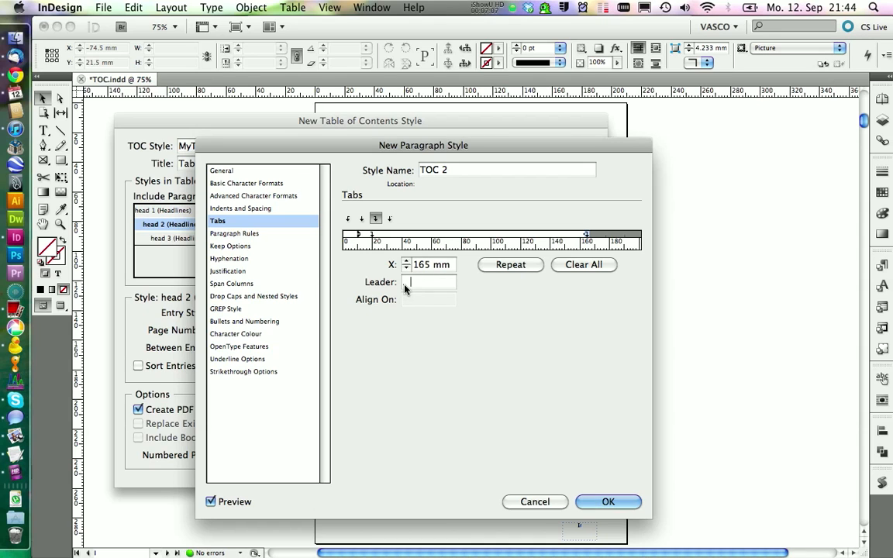
pyautogui.click(607, 502)
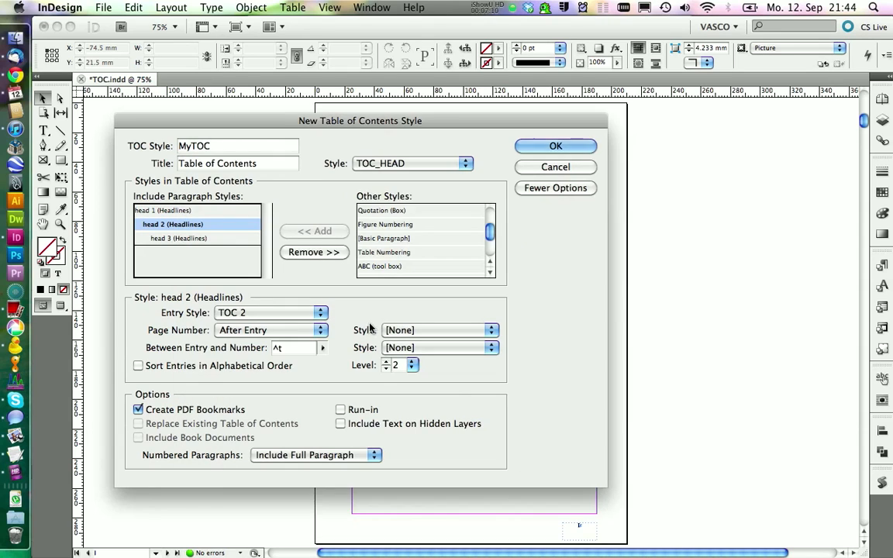
# Create TOC 3 for head 3 entries, based on font, with Regular font style
pyautogui.click(320, 312)
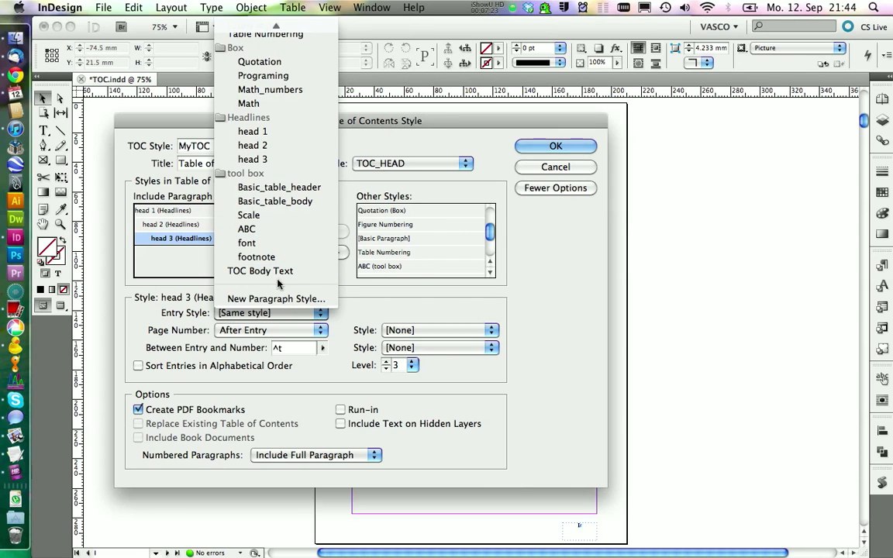
pyautogui.click(275, 299)
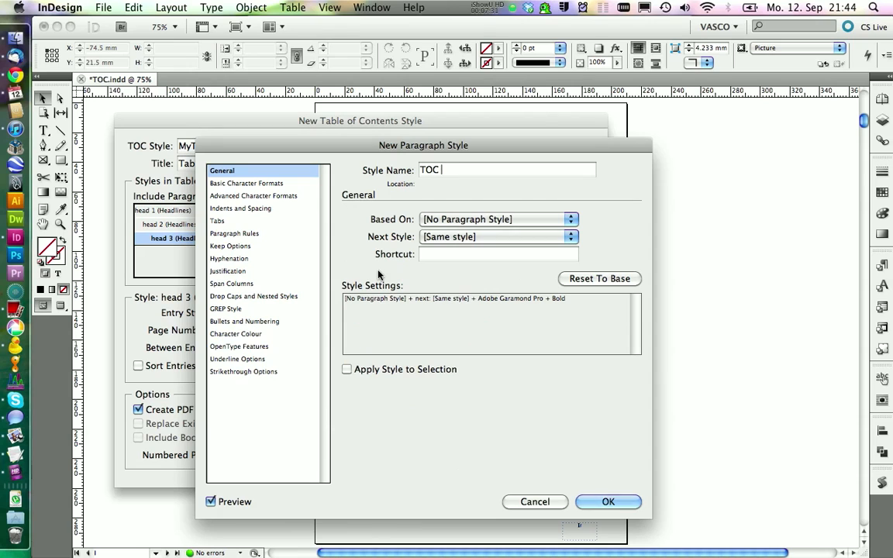
pyautogui.click(571, 219)
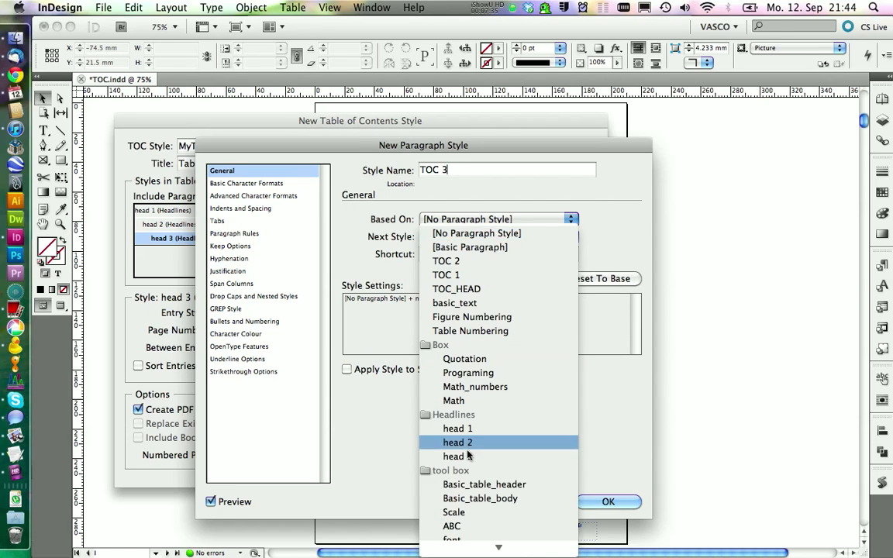
pyautogui.click(452, 538)
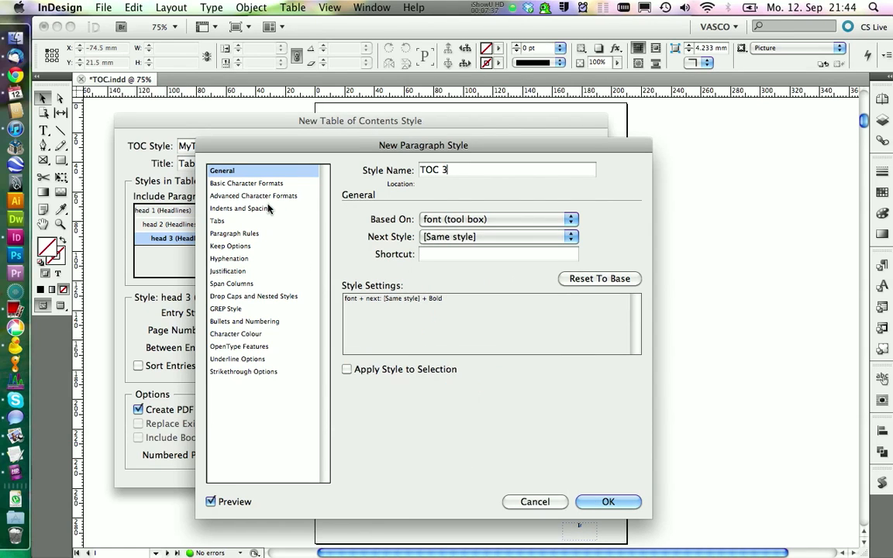
pyautogui.click(247, 184)
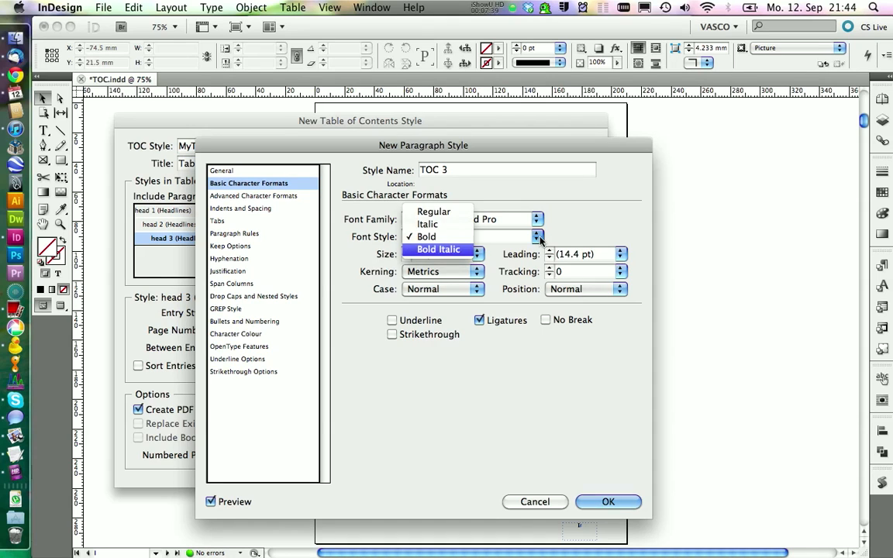
pyautogui.click(427, 212)
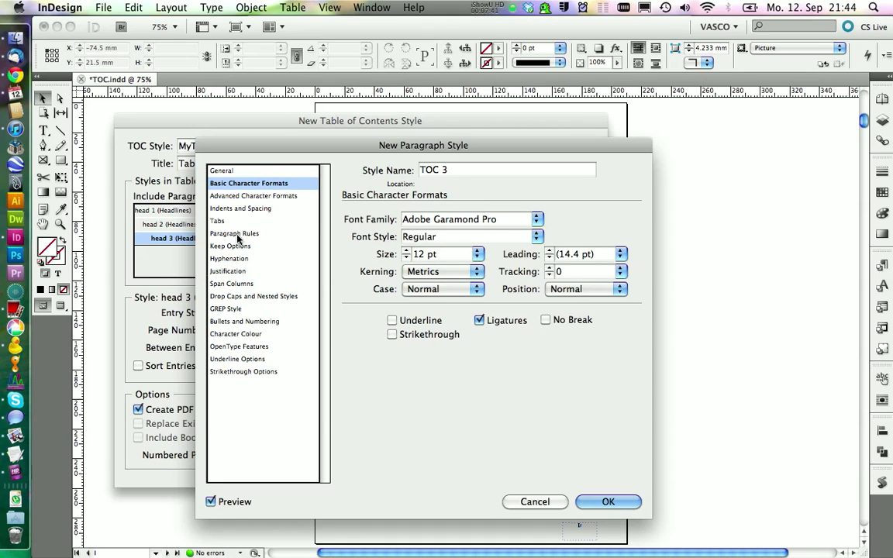
# Give TOC 3 tab stops at 20, 30 and 165 mm with a '.' leader, then confirm
pyautogui.click(217, 221)
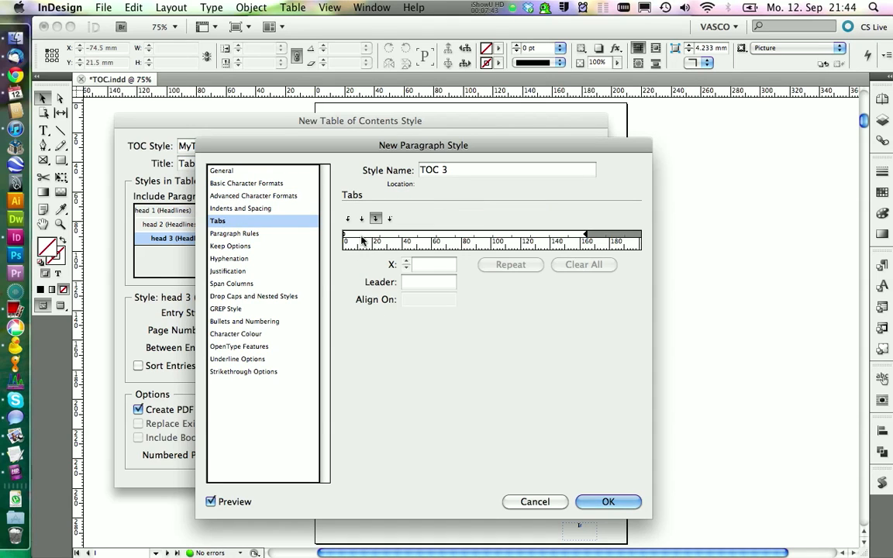
pyautogui.click(429, 264)
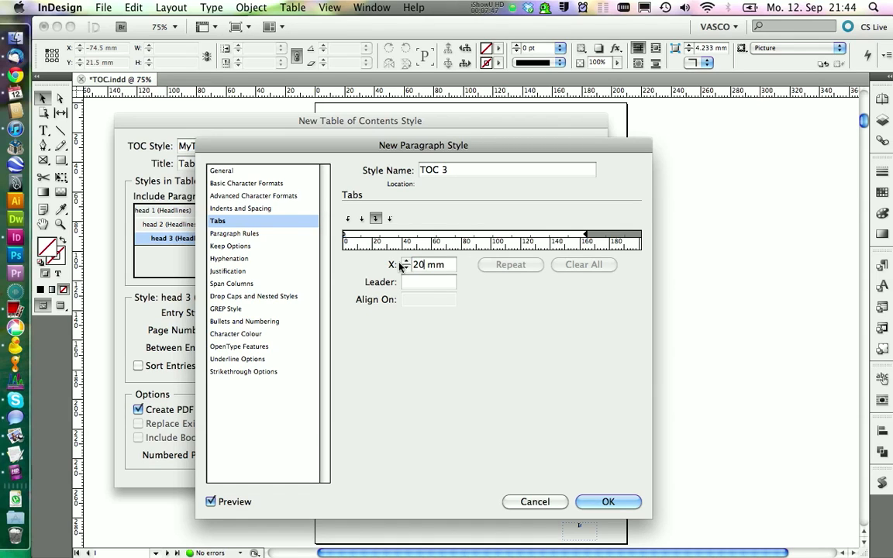
pyautogui.click(361, 218)
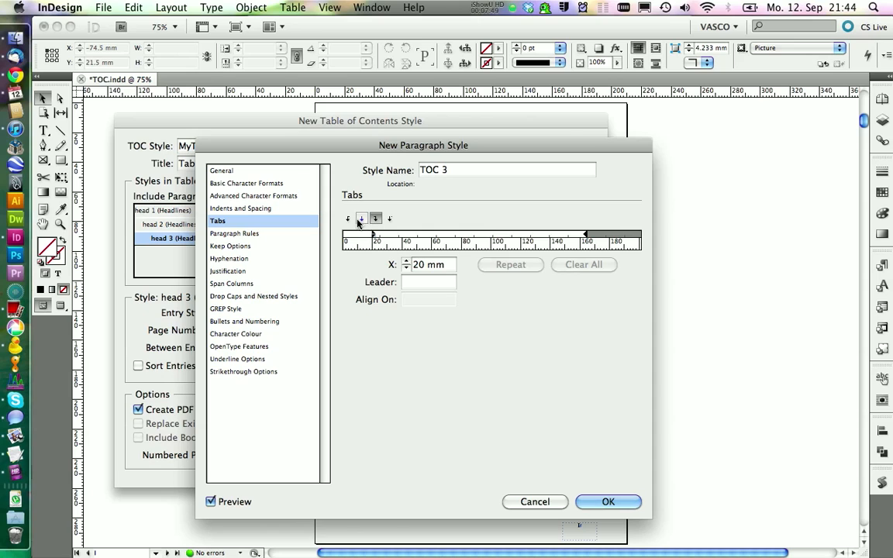
pyautogui.click(348, 218)
pyautogui.write('30')
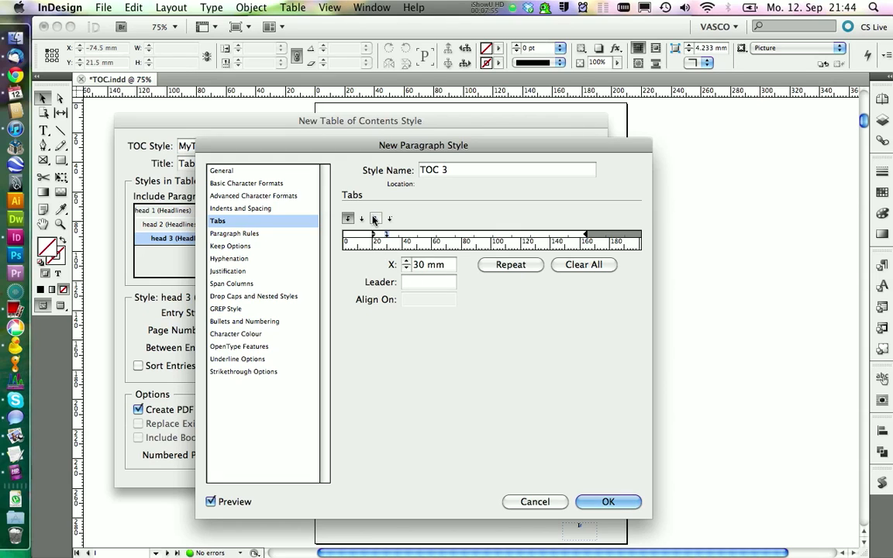
pyautogui.click(347, 219)
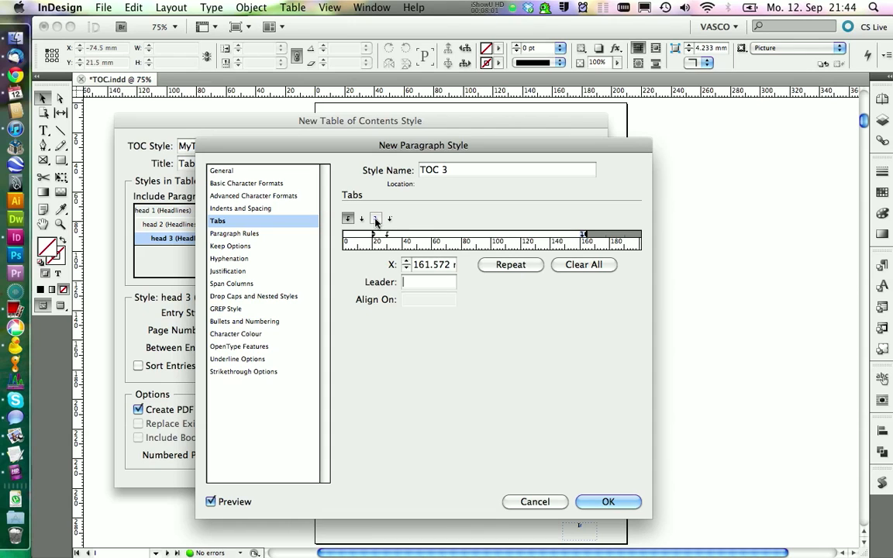
pyautogui.moveTo(375, 219)
pyautogui.write('165')
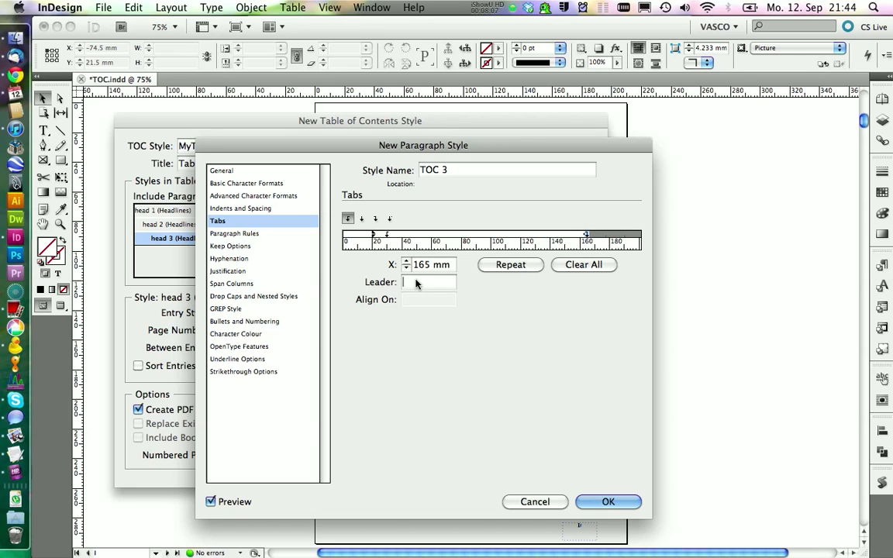
pyautogui.write('.')
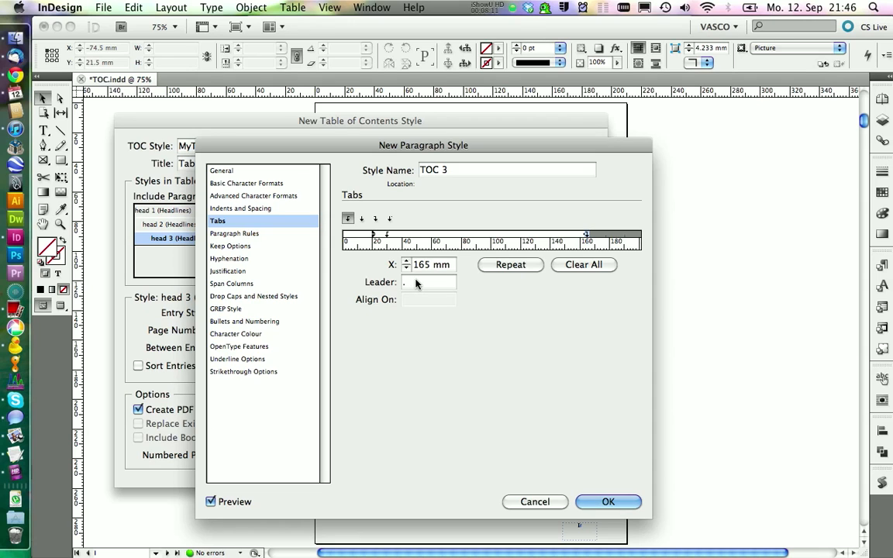
pyautogui.moveTo(467, 337)
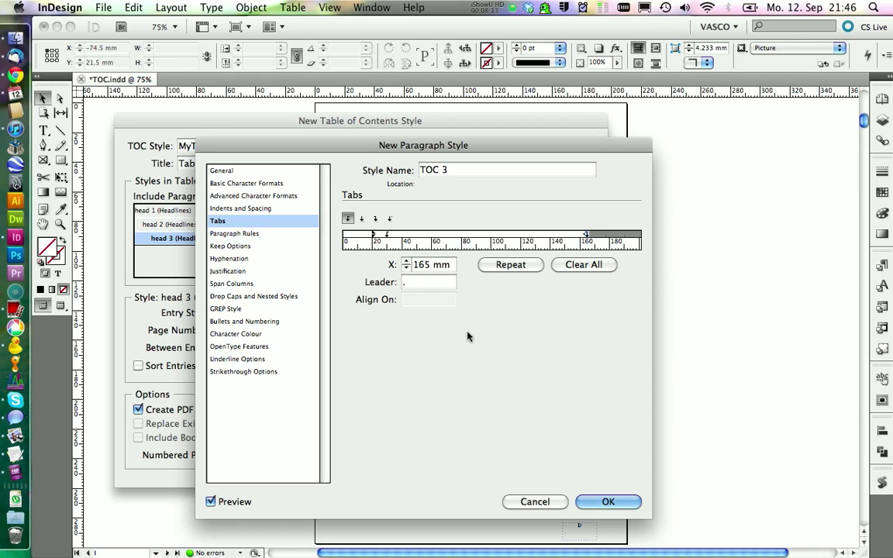
pyautogui.click(608, 501)
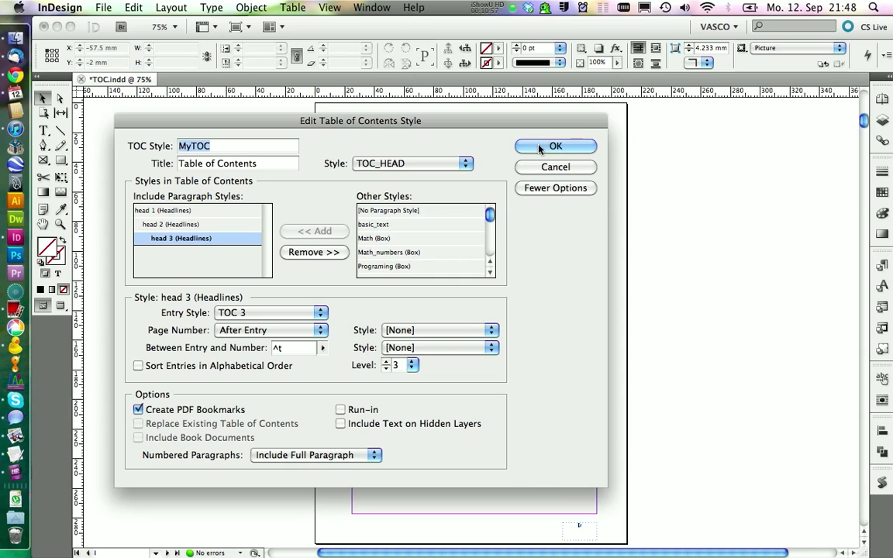
# Save the MyTOC style and close the Table of Contents Styles dialog
pyautogui.click(555, 147)
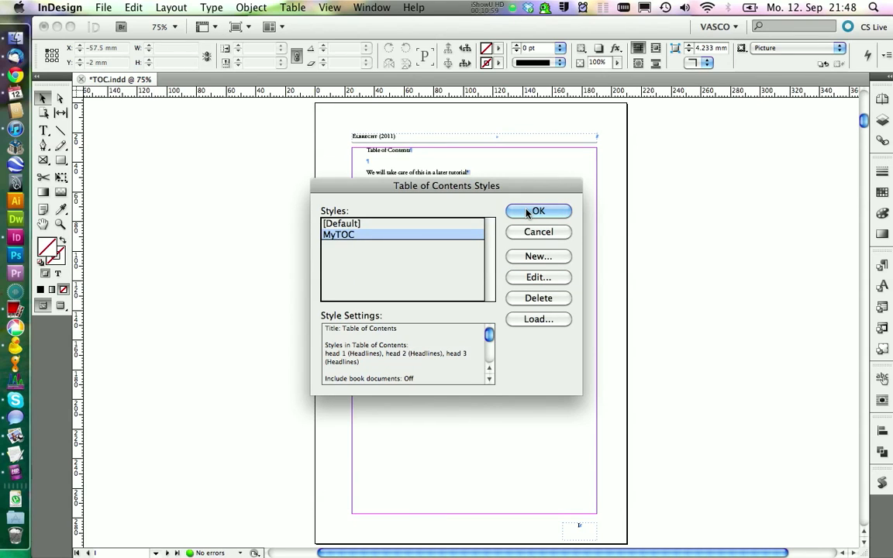
pyautogui.click(538, 211)
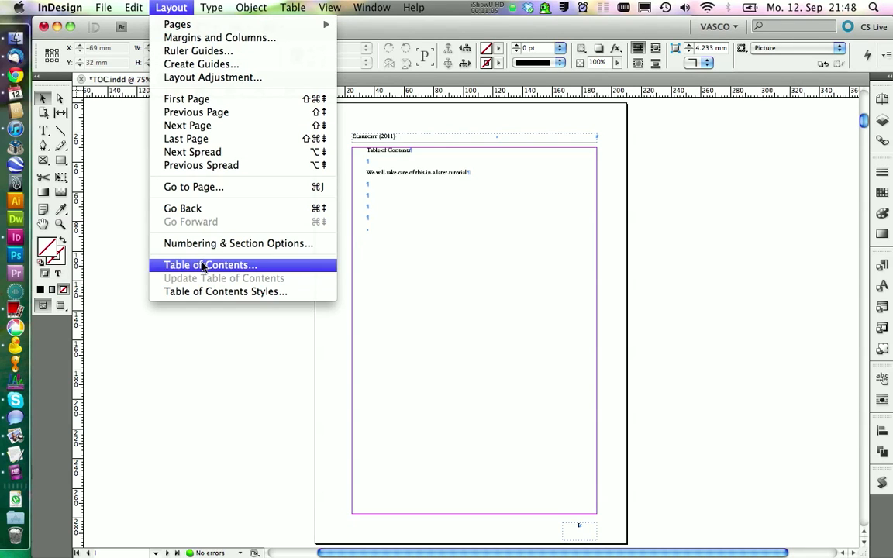
# Generate the table of contents from the MyTOC style and place it on the page
pyautogui.click(210, 264)
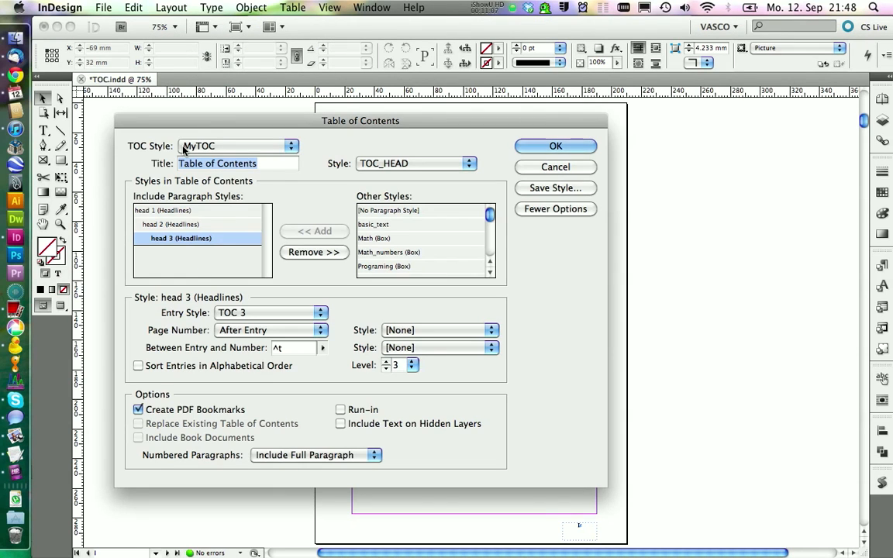
pyautogui.moveTo(215, 152)
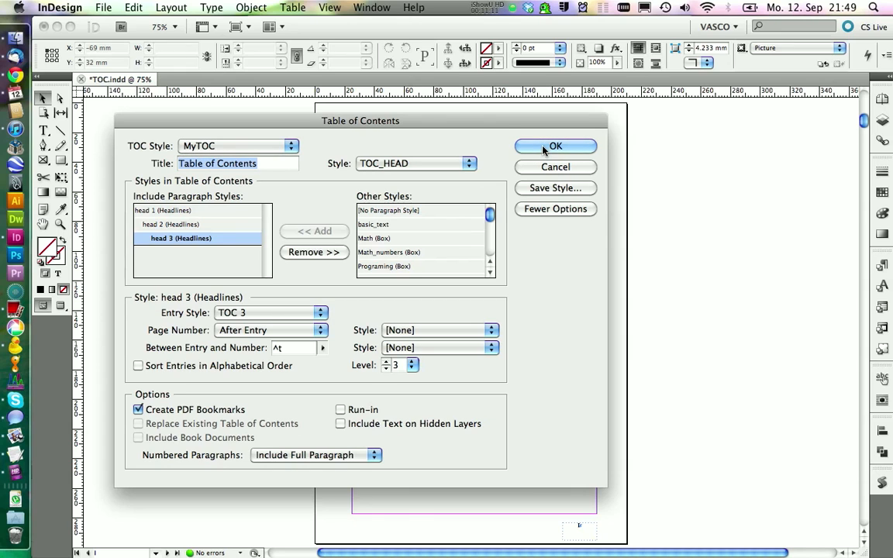
pyautogui.click(554, 147)
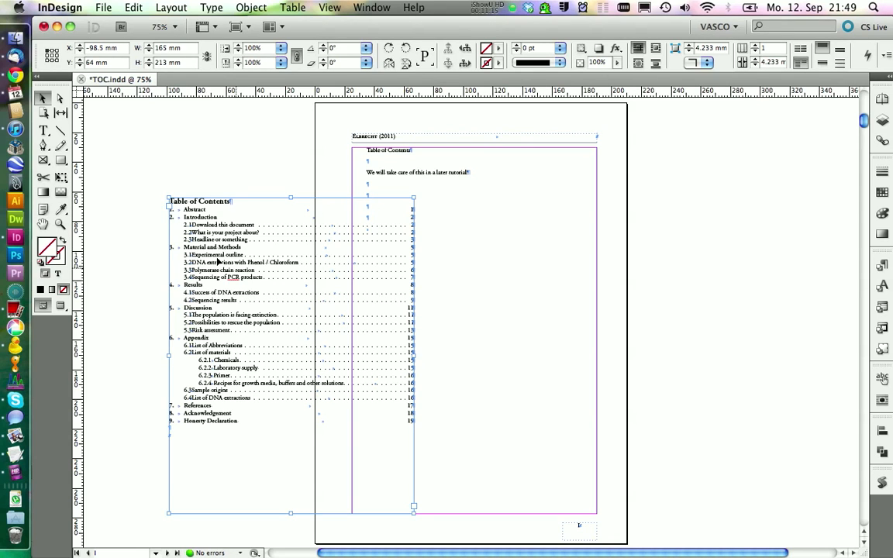
pyautogui.moveTo(68, 278)
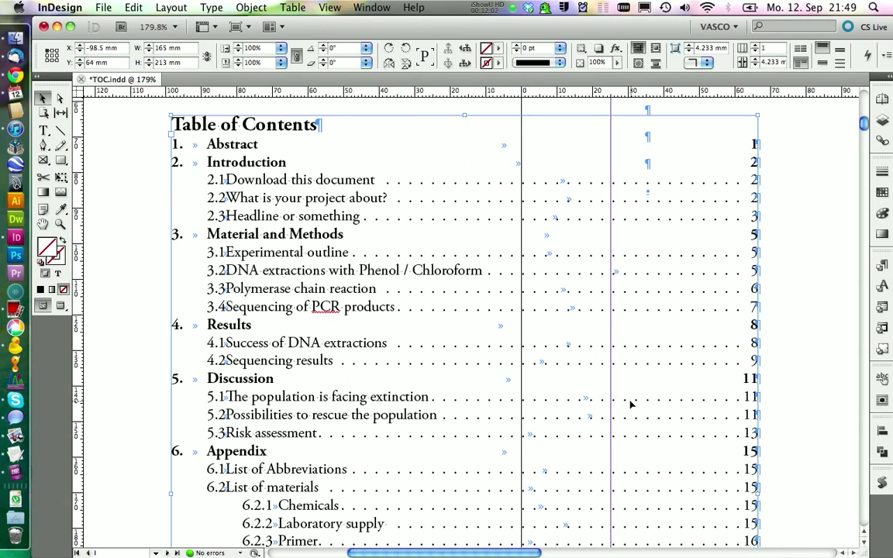
pyautogui.moveTo(199, 171)
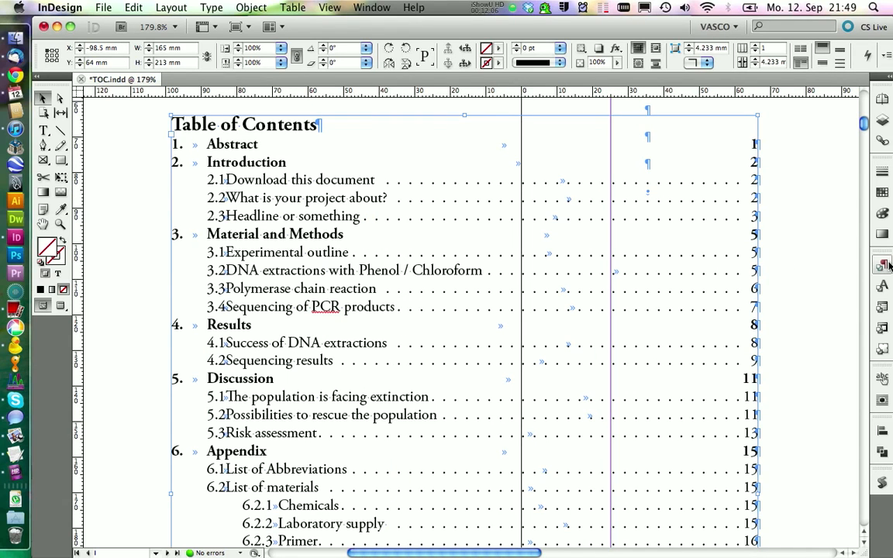
pyautogui.doubleClick(754, 317)
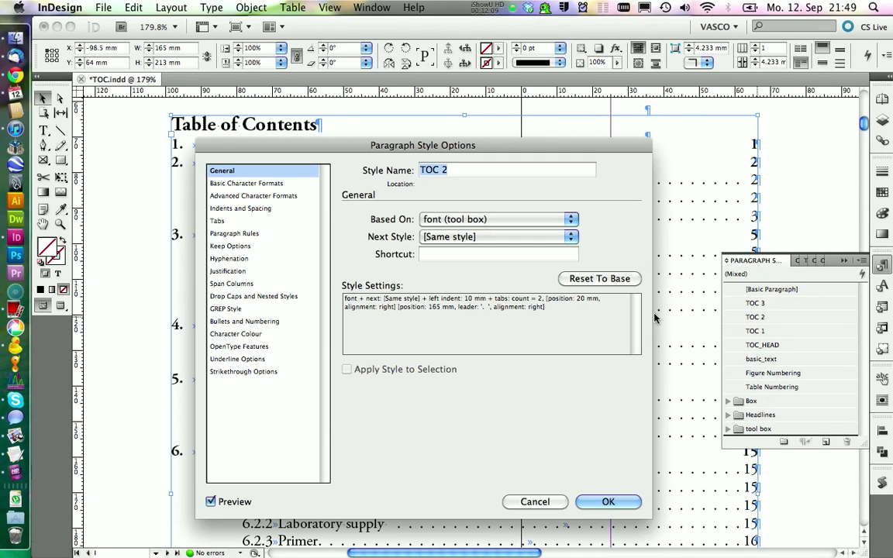
# Give the TOC 2 paragraph style a 20 mm tab stop between numbers and titles
pyautogui.click(217, 220)
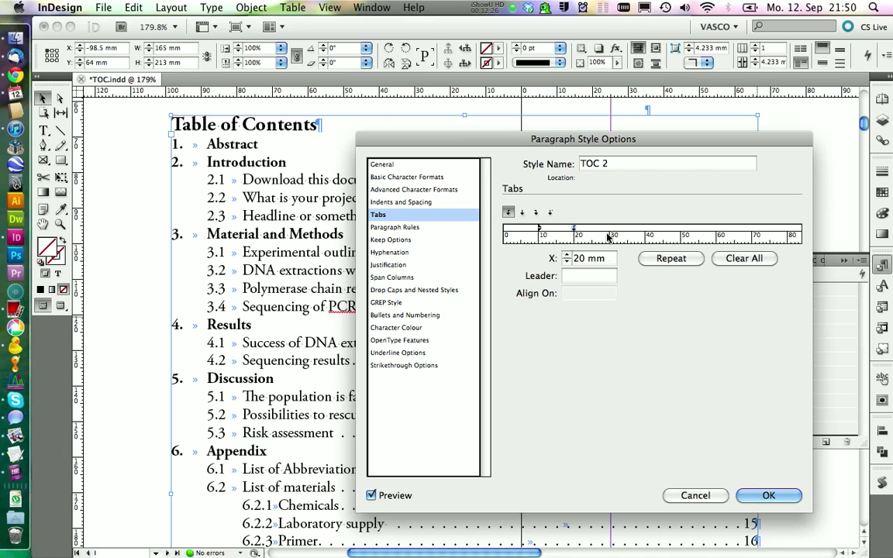
pyautogui.click(768, 495)
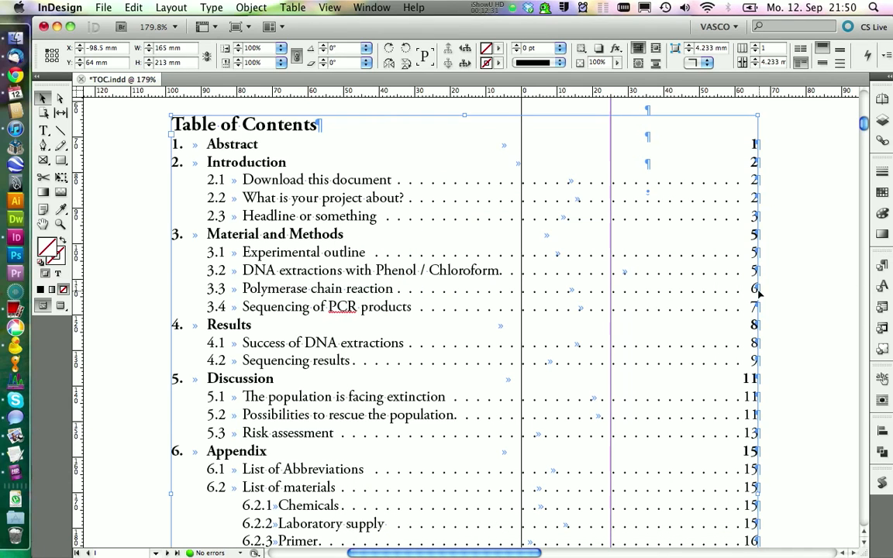
pyautogui.moveTo(570, 254)
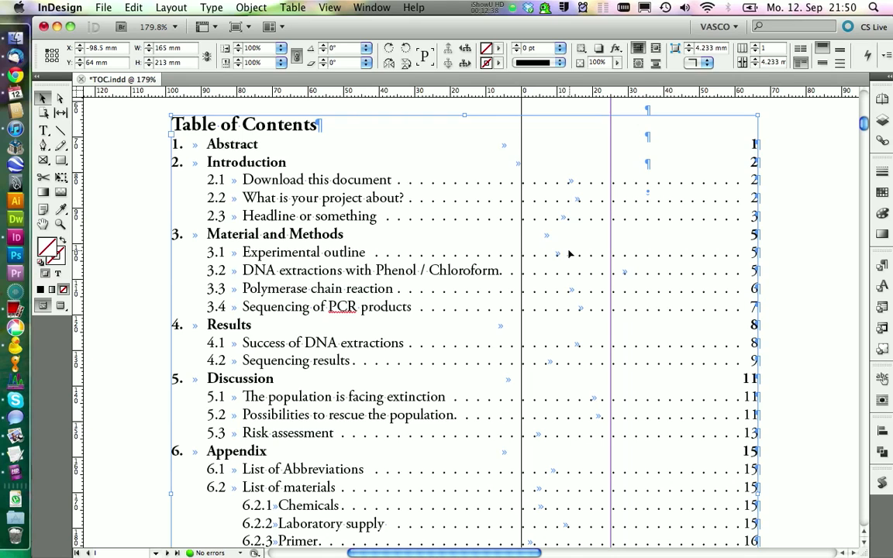
pyautogui.moveTo(281, 137)
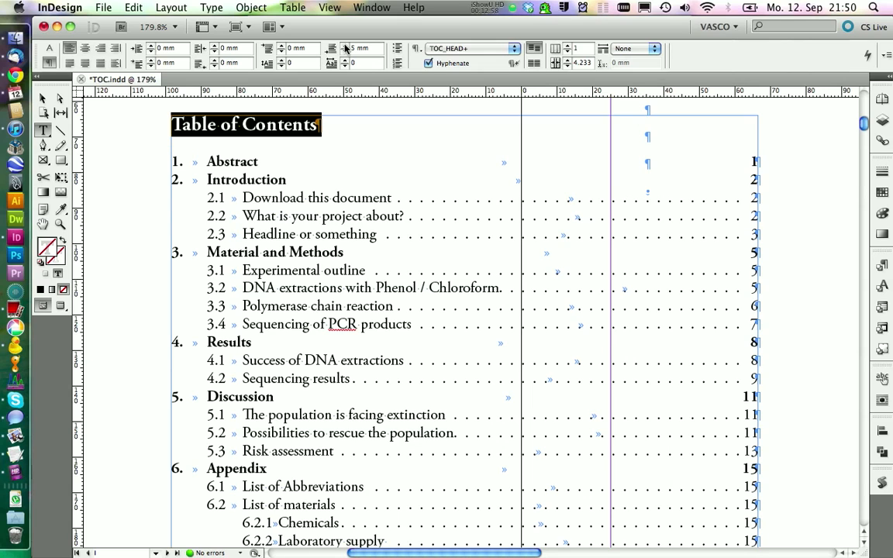
# Redefine TOC_HEAD in Paragraph Styles to absorb the heading's added space after
pyautogui.click(881, 264)
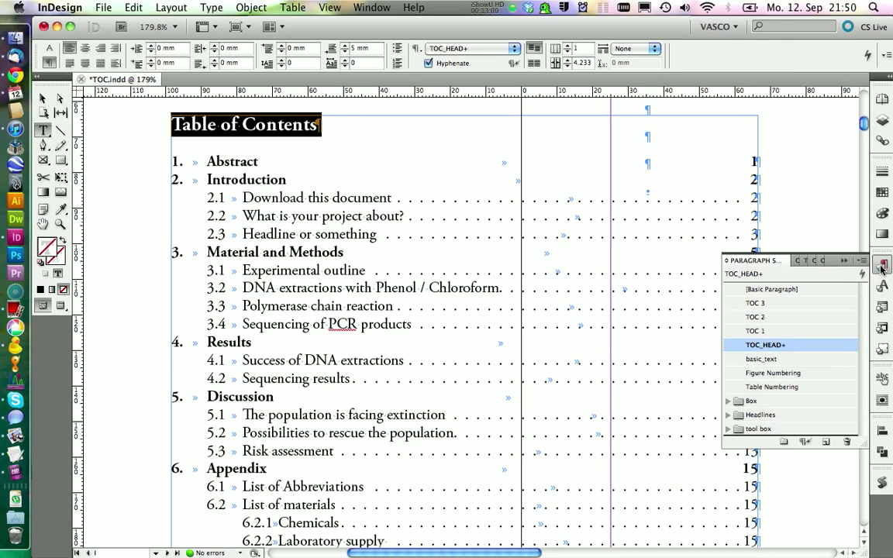
pyautogui.rightClick(765, 345)
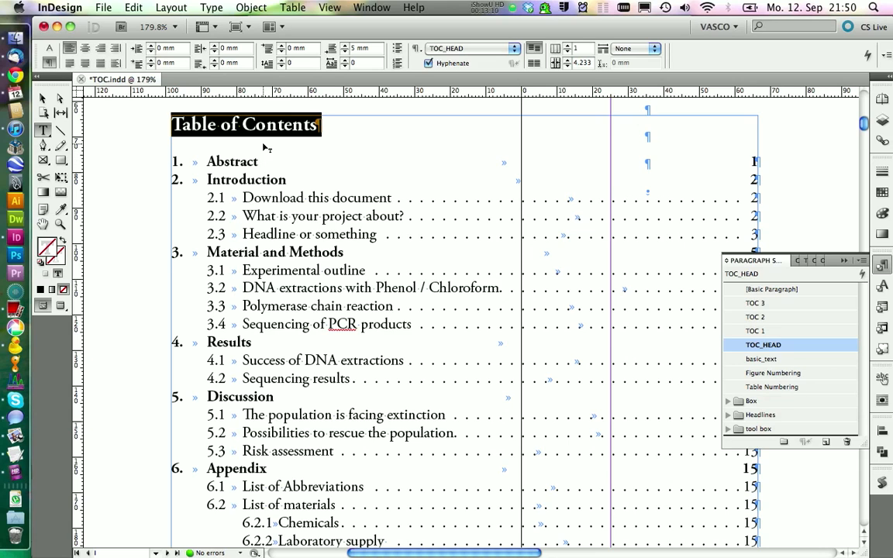
pyautogui.moveTo(750, 347)
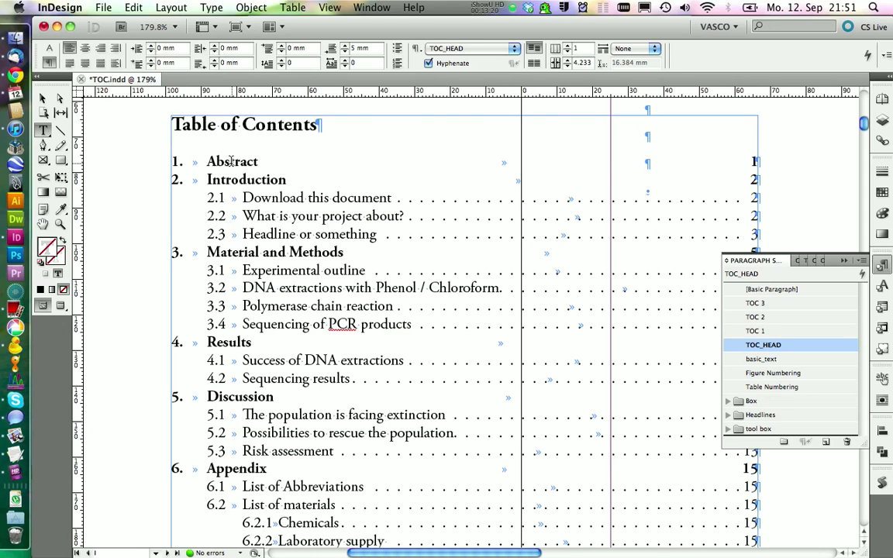
# Redefine the TOC 1, TOC 2 and TOC 3 styles from their overridden entries' spacing
pyautogui.click(755, 330)
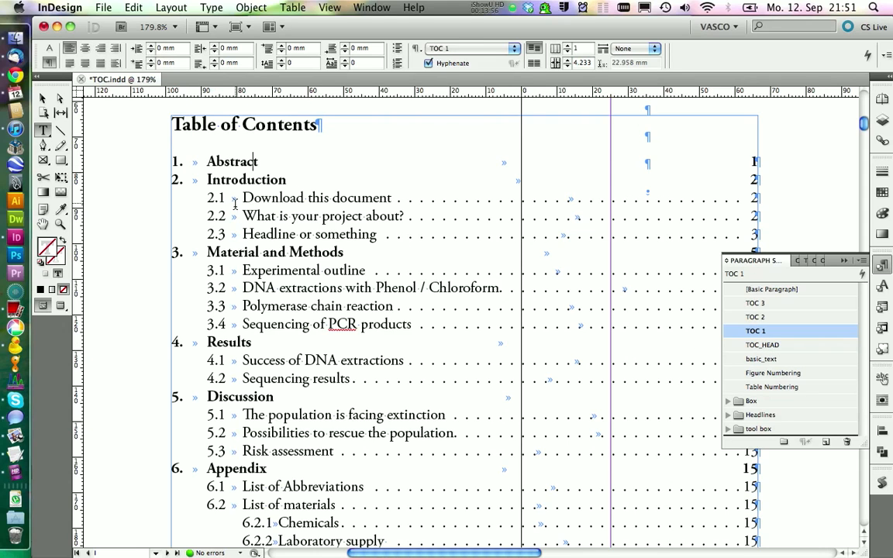
pyautogui.moveTo(336, 114)
pyautogui.write('2')
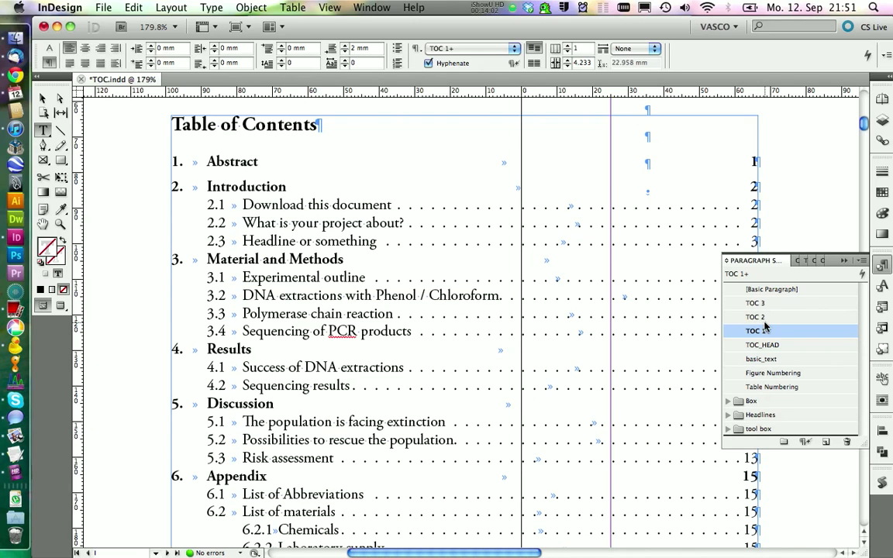
pyautogui.rightClick(755, 331)
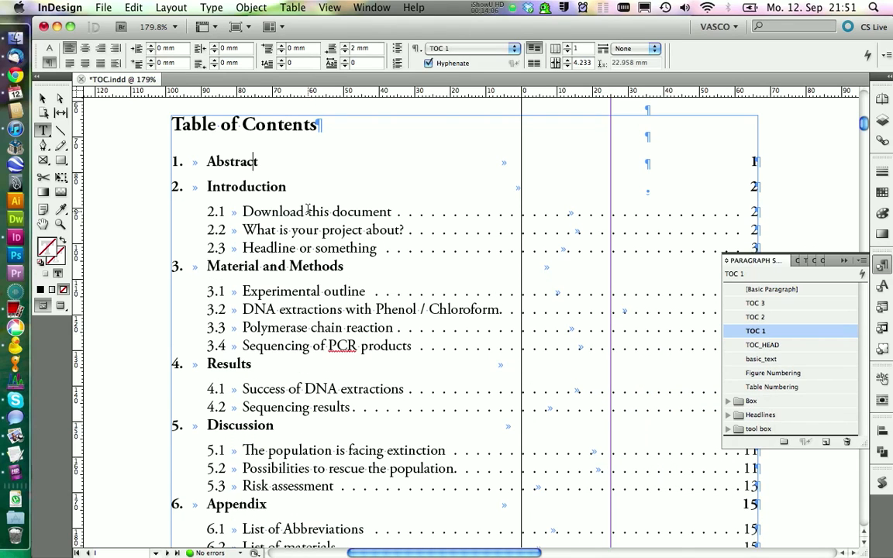
pyautogui.click(755, 317)
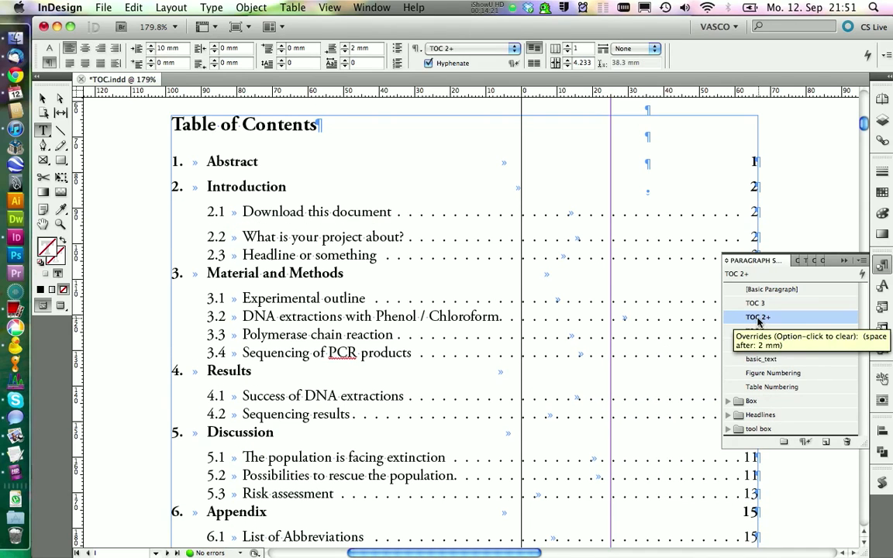
pyautogui.rightClick(758, 316)
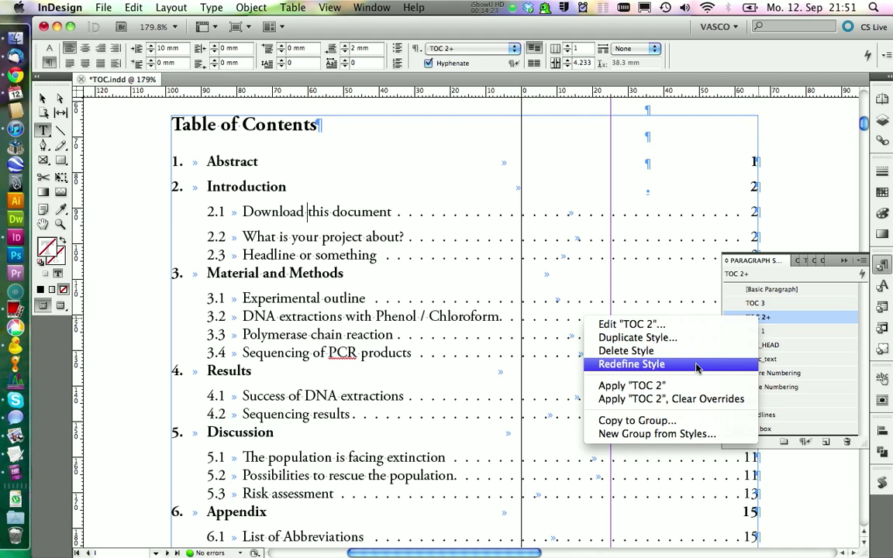
pyautogui.moveTo(649, 364)
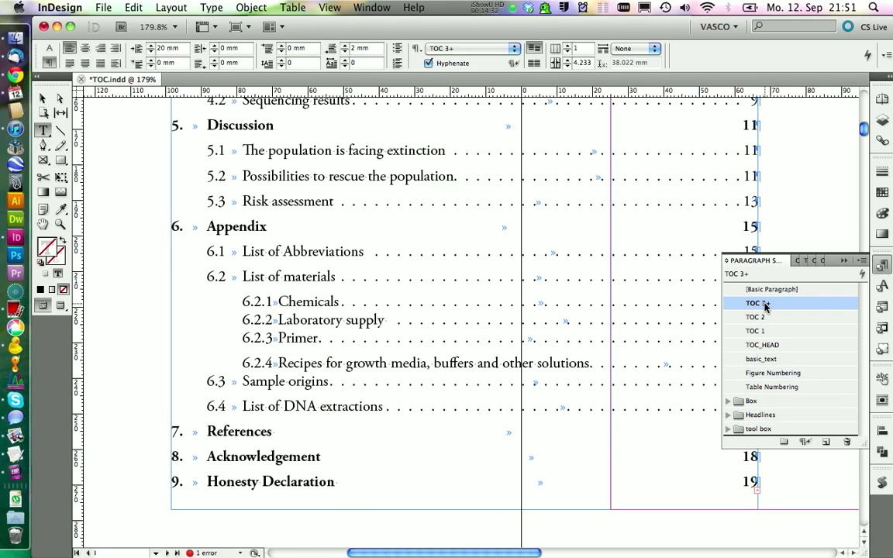
pyautogui.click(756, 302)
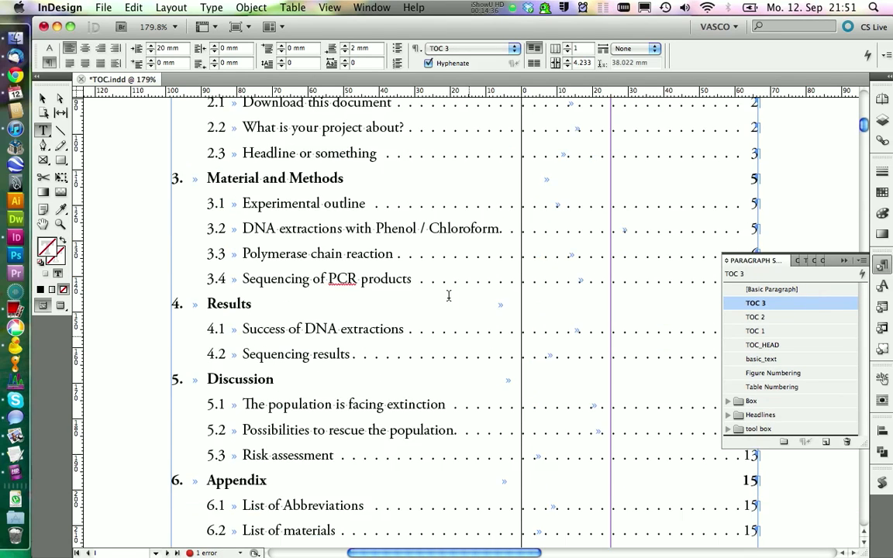
pyautogui.scroll(-3)
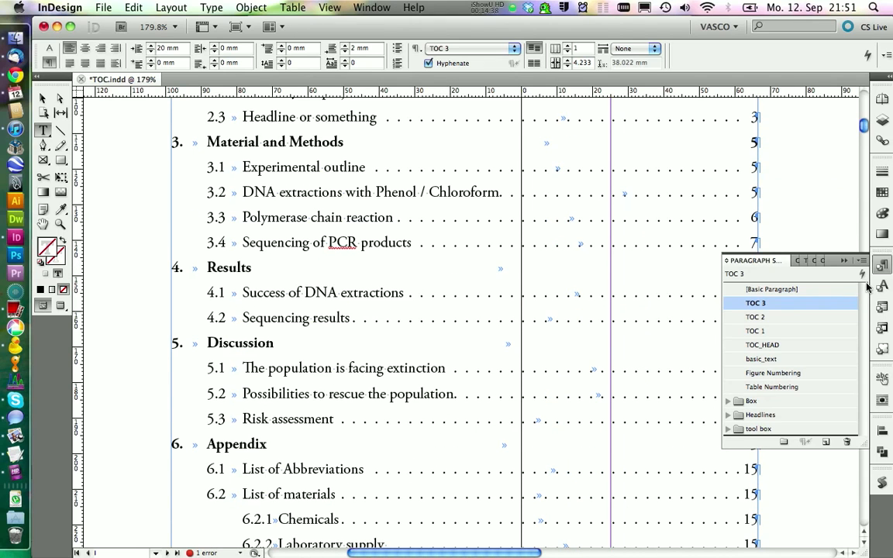
pyautogui.click(329, 7)
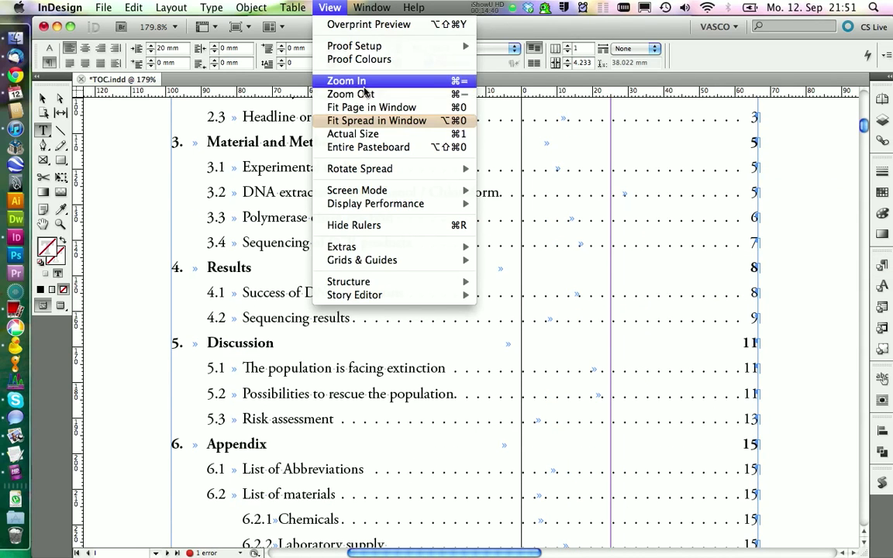
# Zoom out and drag the TOC frame's bottom edge down to the bottom margin
pyautogui.click(376, 120)
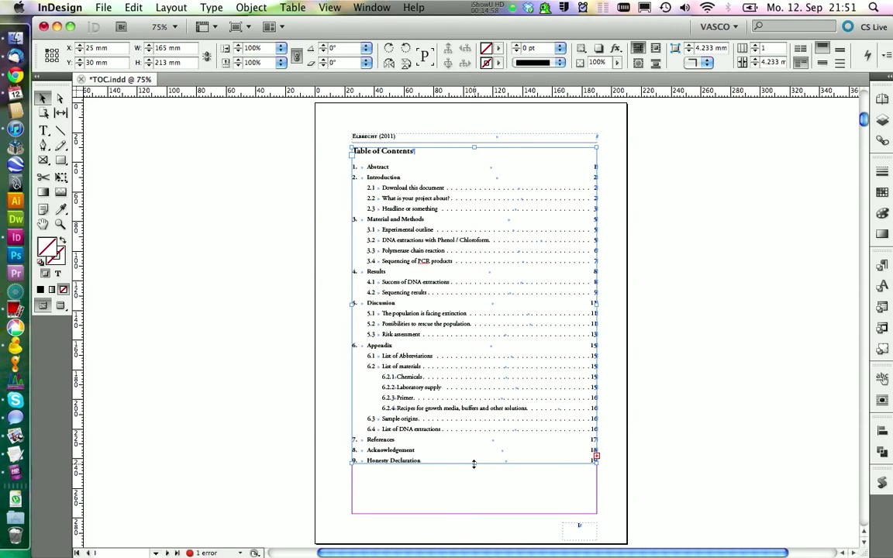
pyautogui.moveTo(473, 463); pyautogui.dragTo(473, 514)
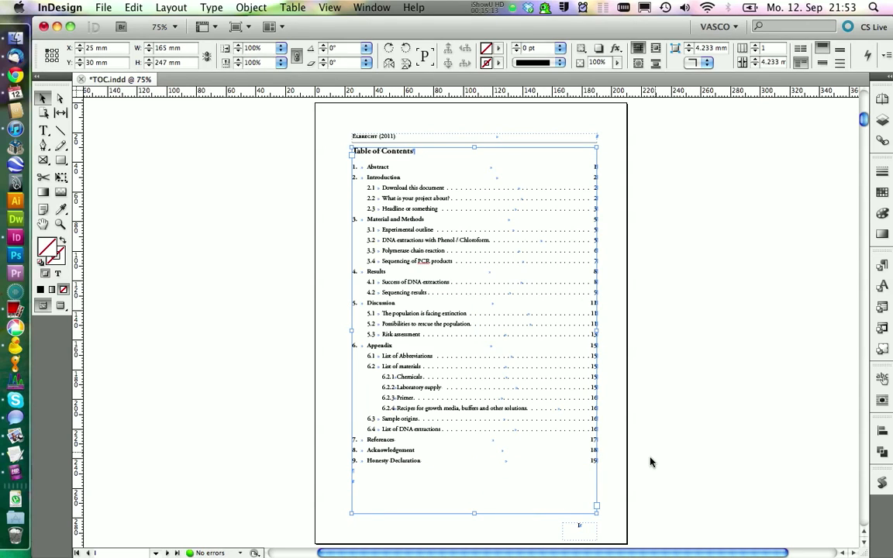
pyautogui.moveTo(772, 318)
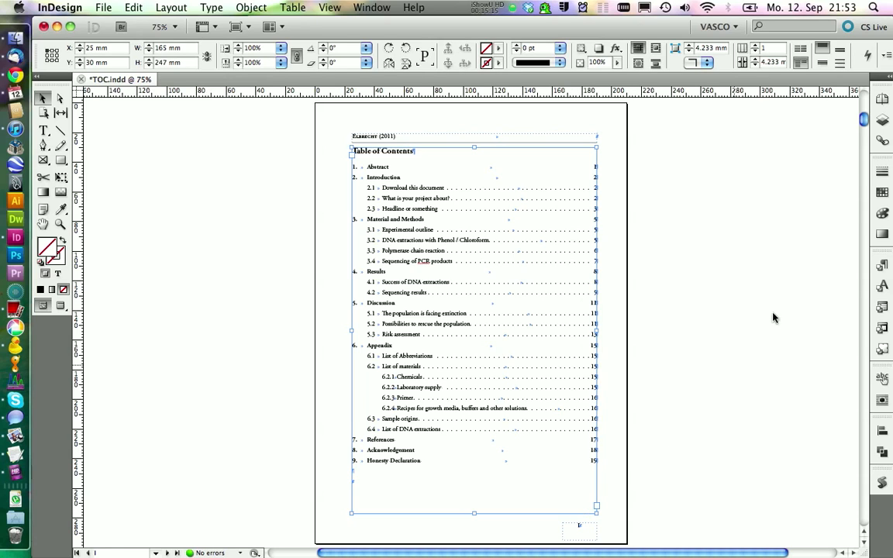
pyautogui.click(881, 98)
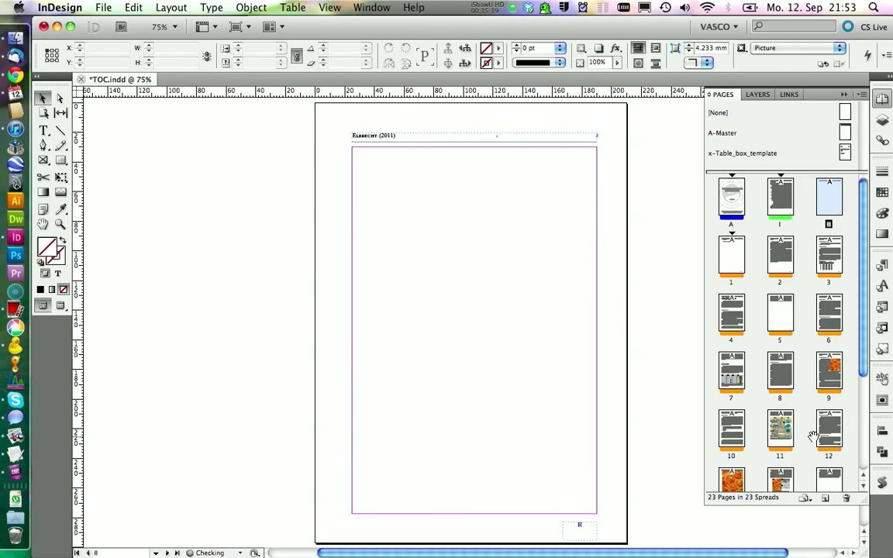
pyautogui.moveTo(805, 198)
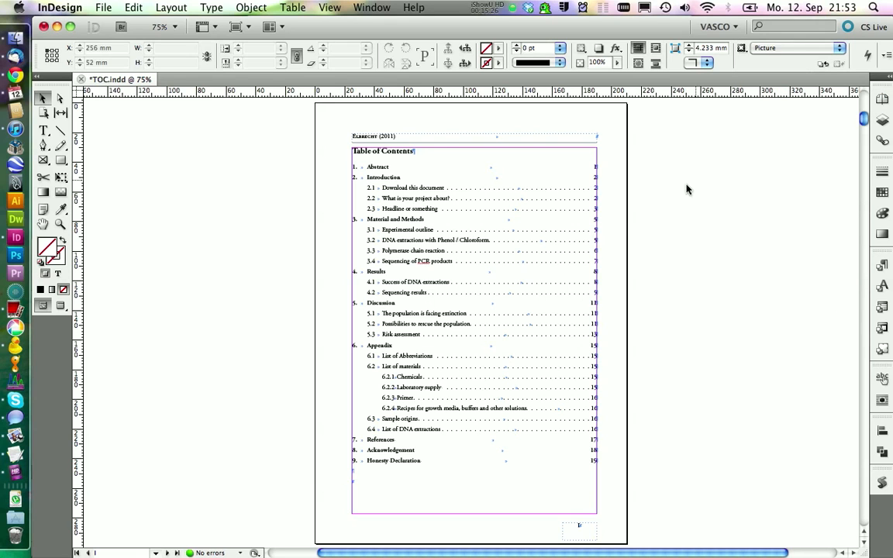
# Update the TOC to show the edited Abstract heading and page numbers shifted by one
pyautogui.scroll(-3)
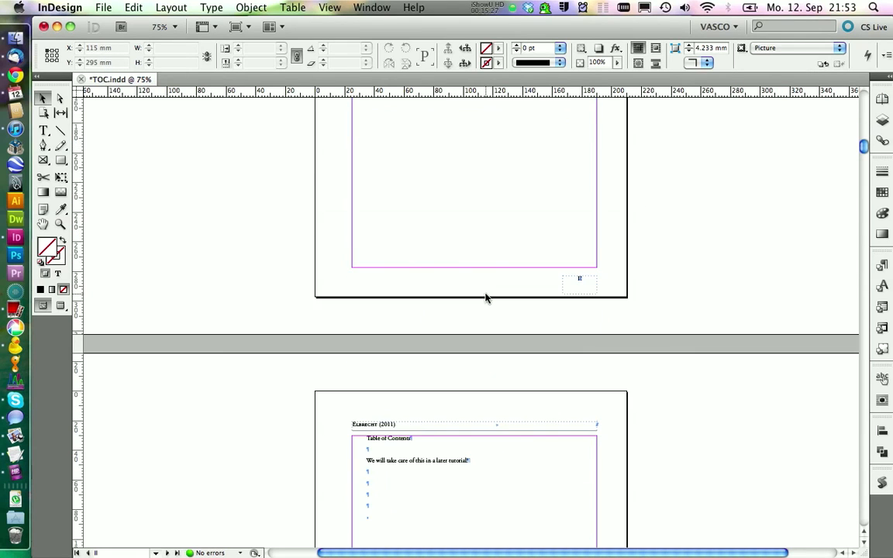
pyautogui.scroll(-3)
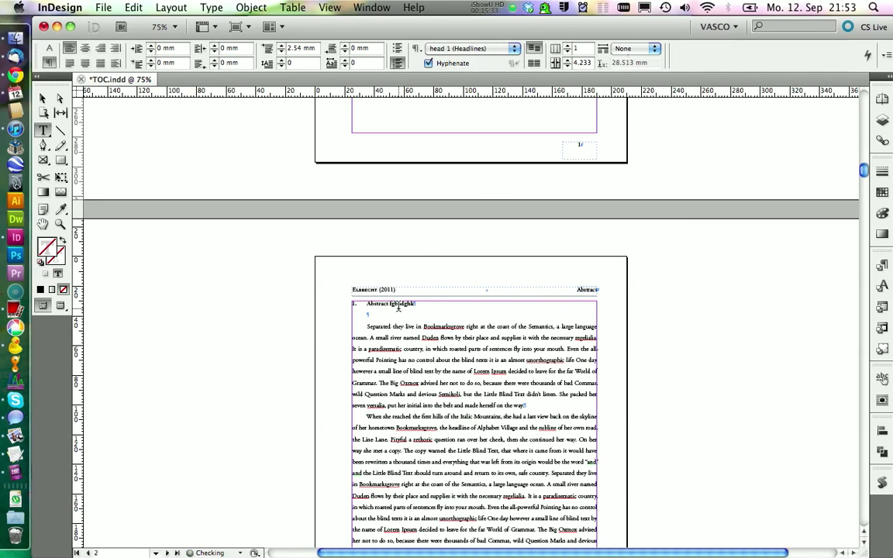
pyautogui.scroll(3)
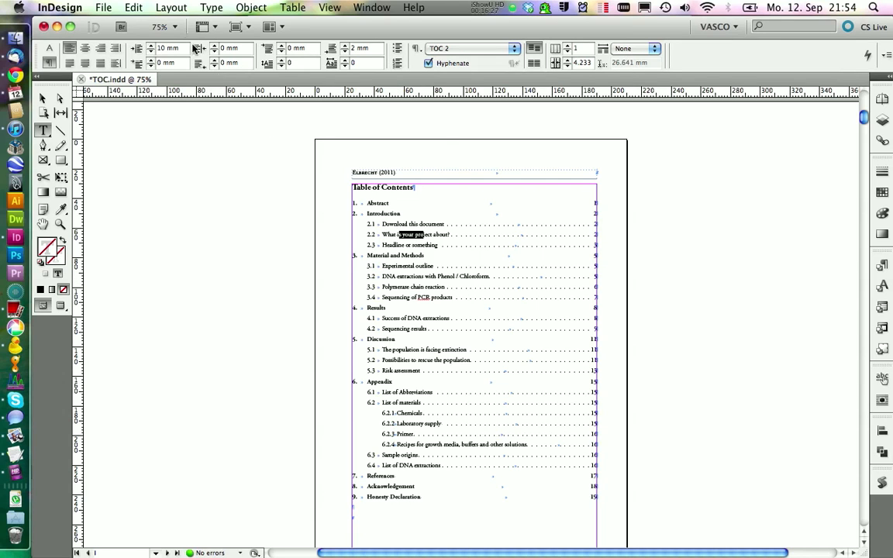
pyautogui.click(171, 7)
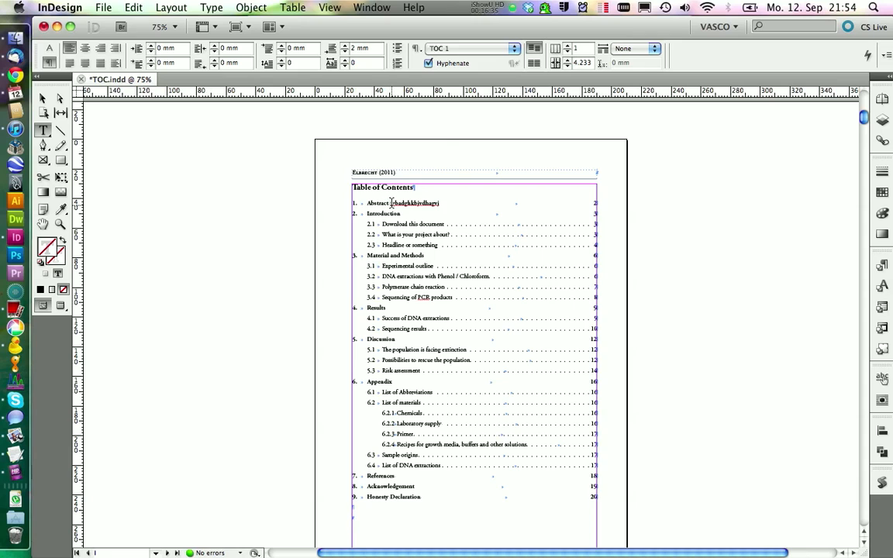
pyautogui.doubleClick(414, 202)
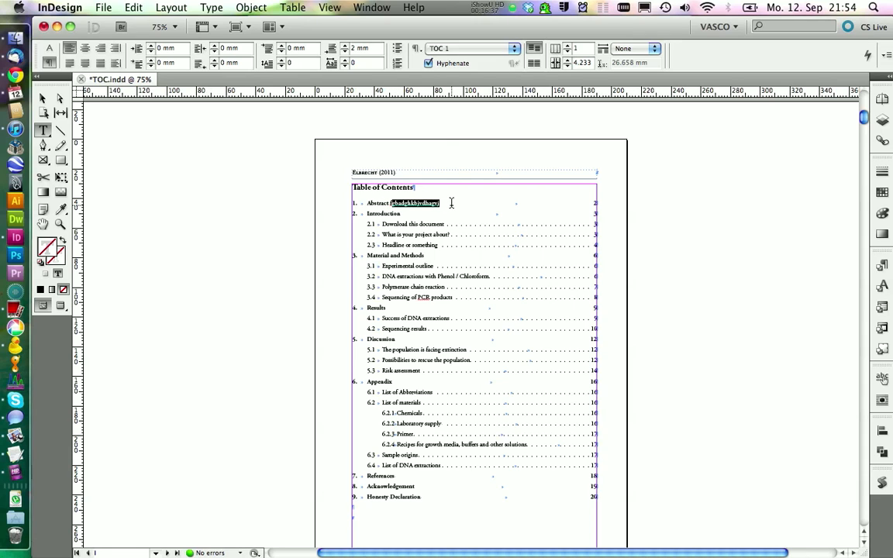
pyautogui.moveTo(432, 279)
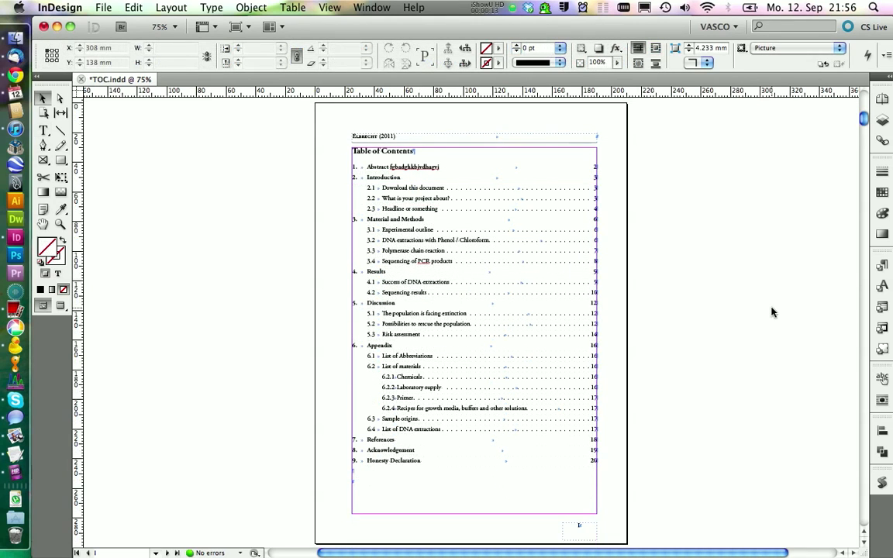
# Add a new paragraph style group and rename it in Style Group Options
pyautogui.click(882, 265)
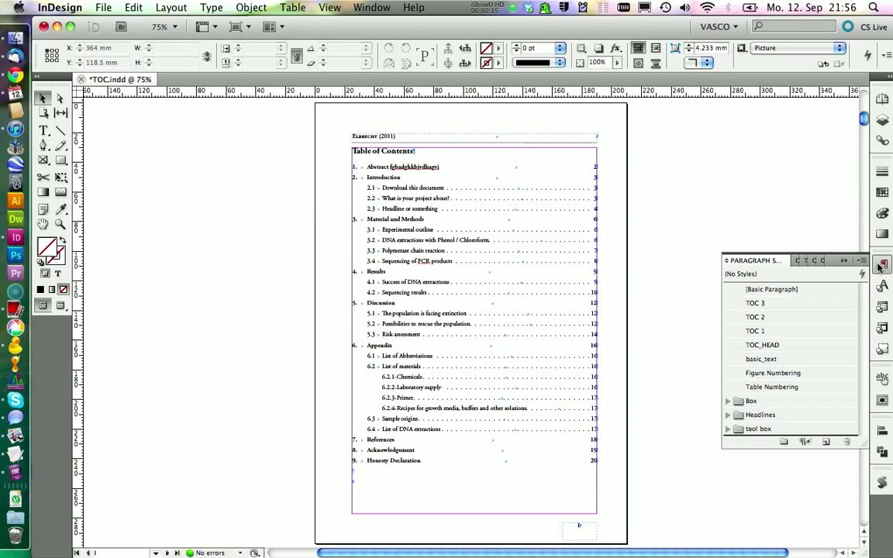
pyautogui.click(726, 345)
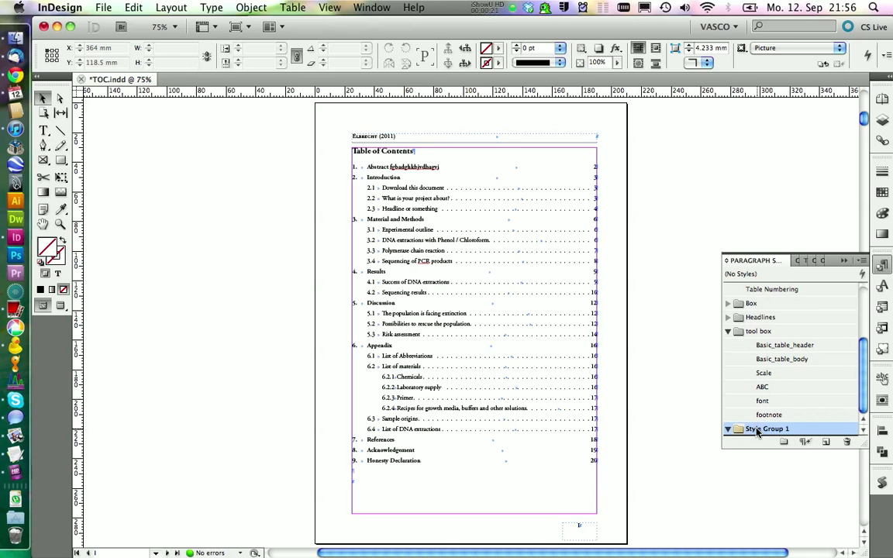
pyautogui.doubleClick(766, 429)
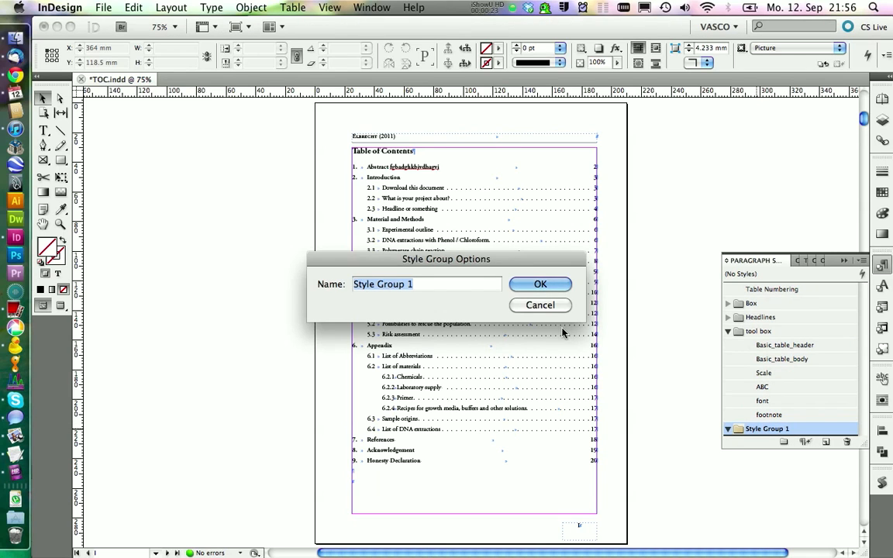
pyautogui.click(540, 283)
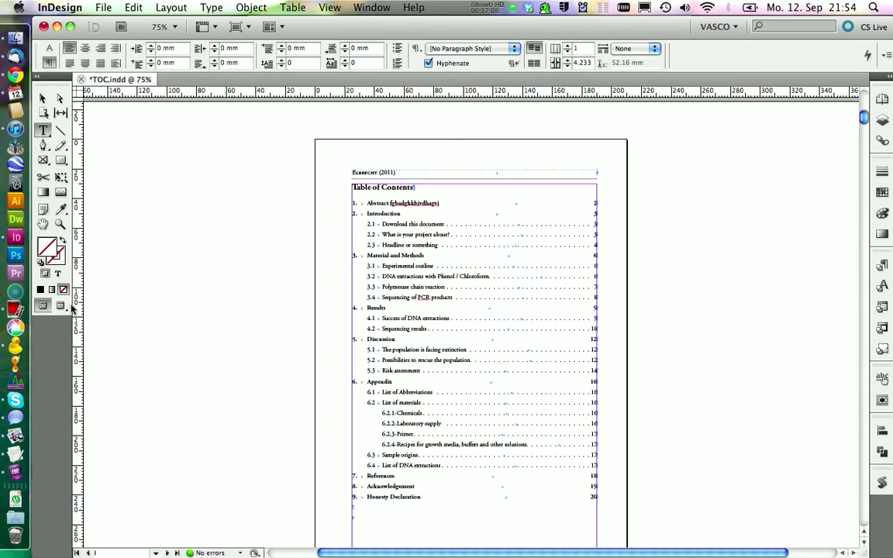
# Switch to Preview screen mode and zoom the TOC page to 100%
pyautogui.click(195, 297)
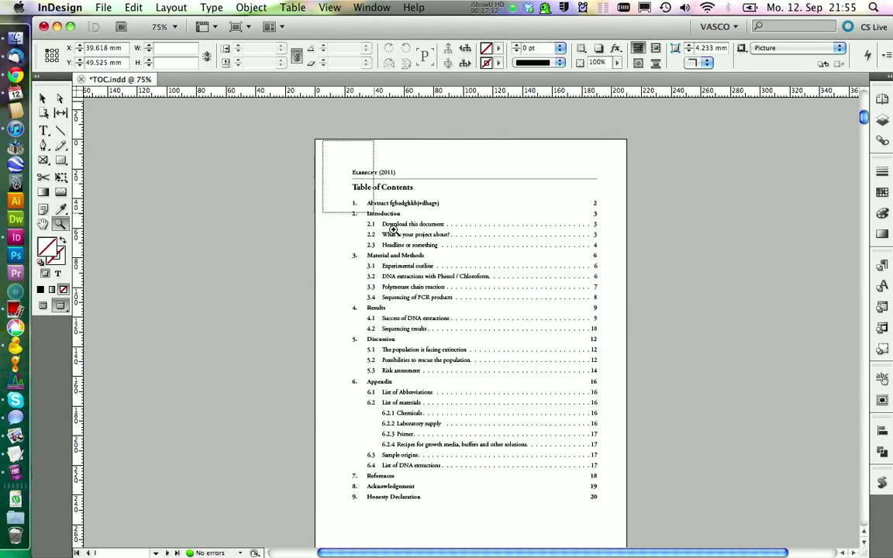
pyautogui.click(159, 26)
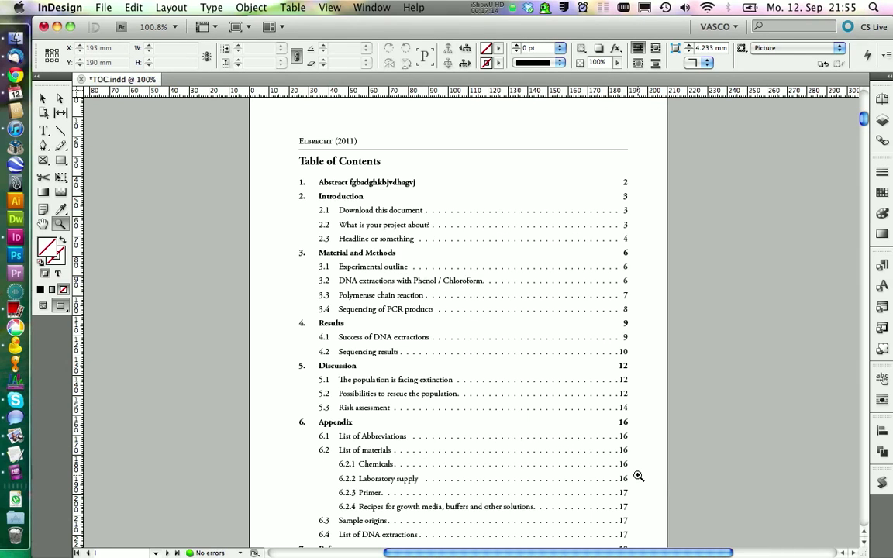